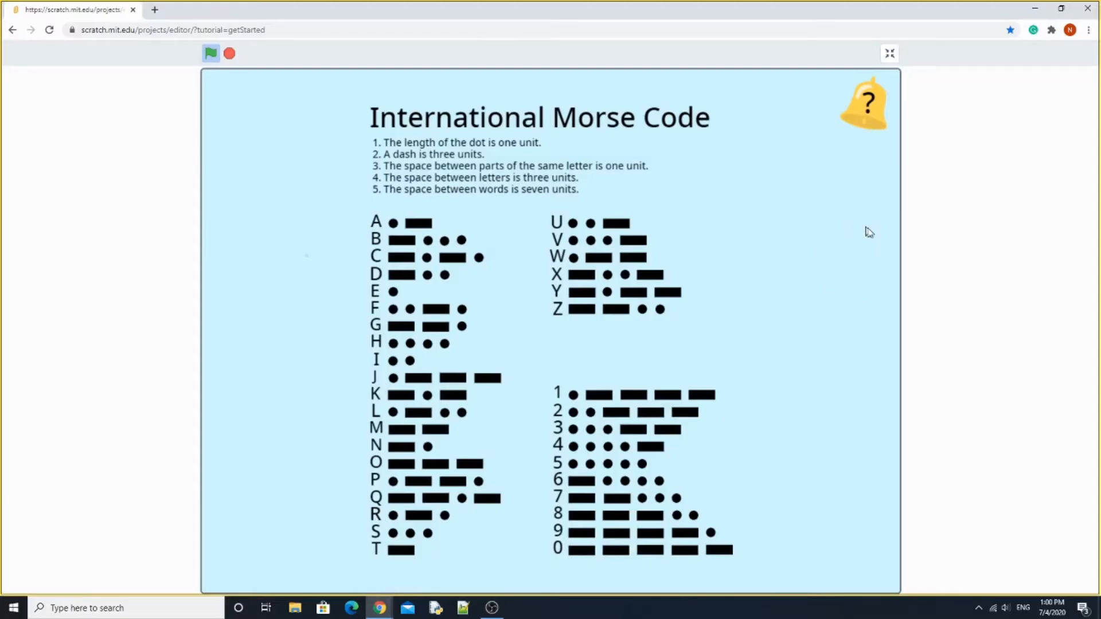
mouse_move(884, 239)
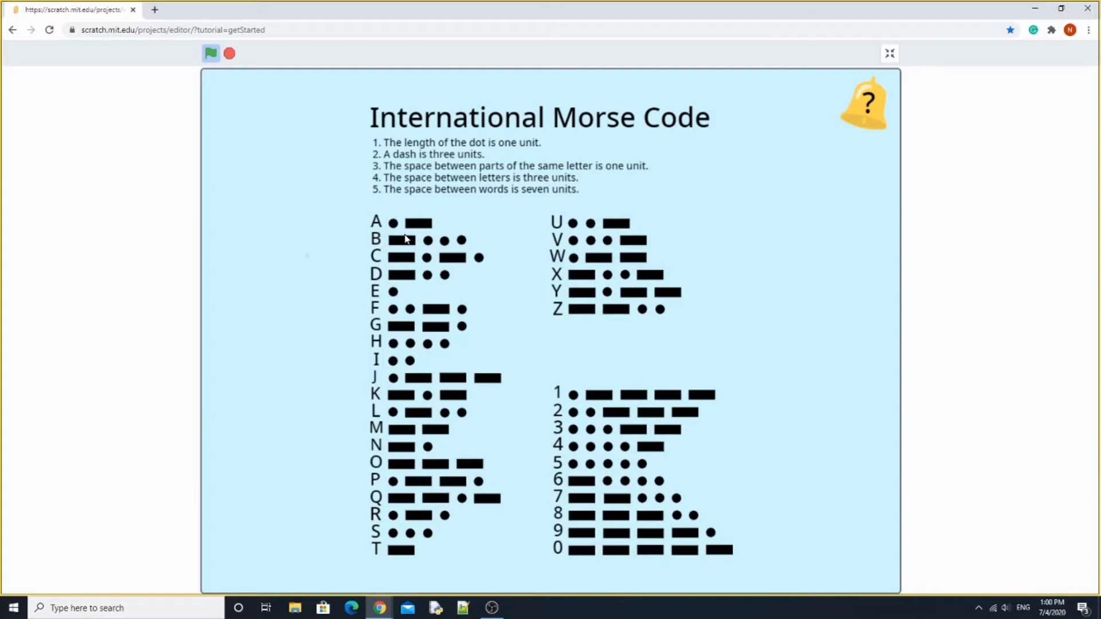
mouse_move(478, 271)
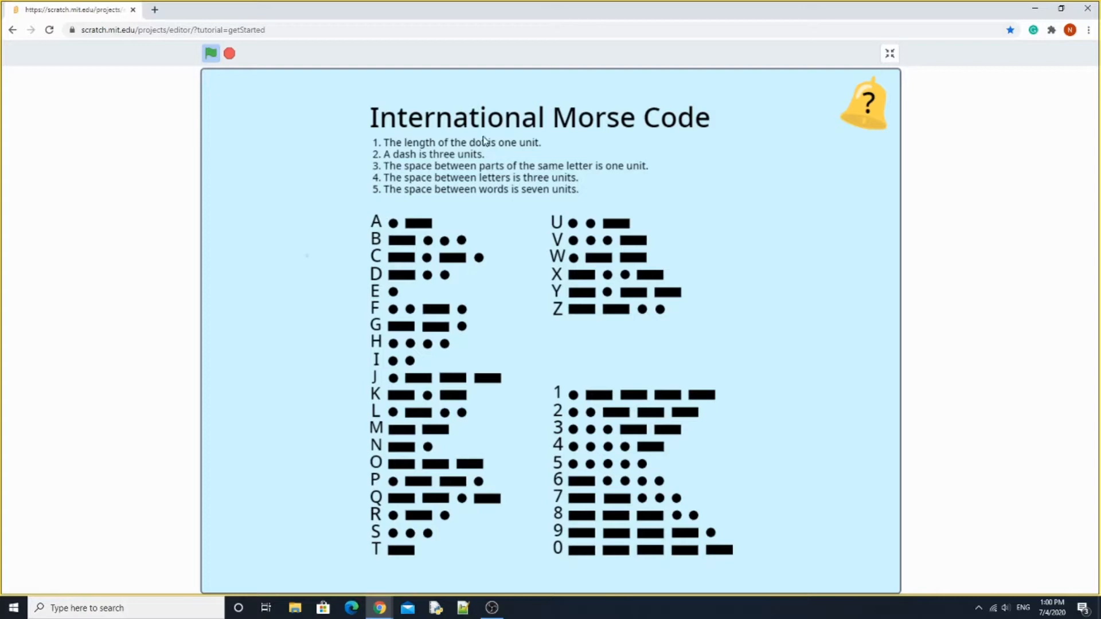
mouse_move(393, 253)
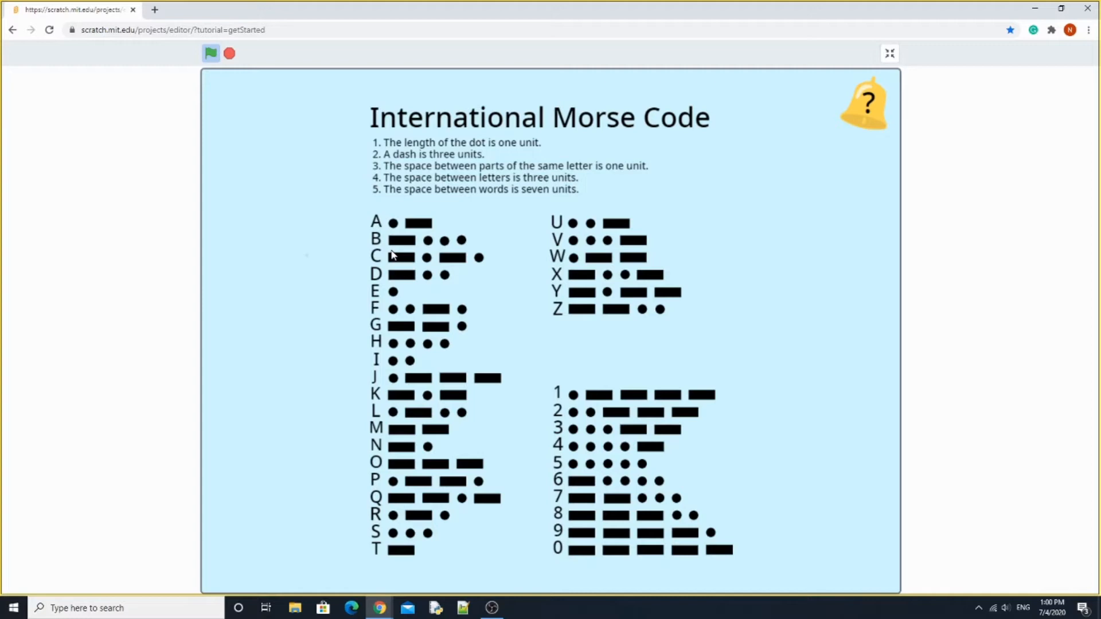
mouse_move(889, 53)
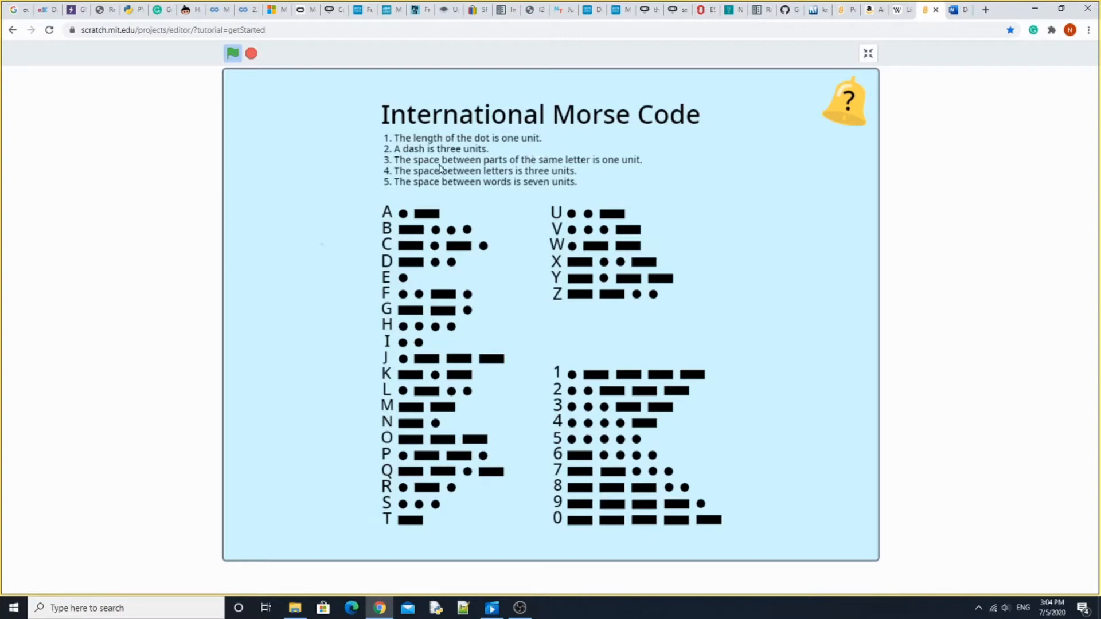
mouse_move(466, 165)
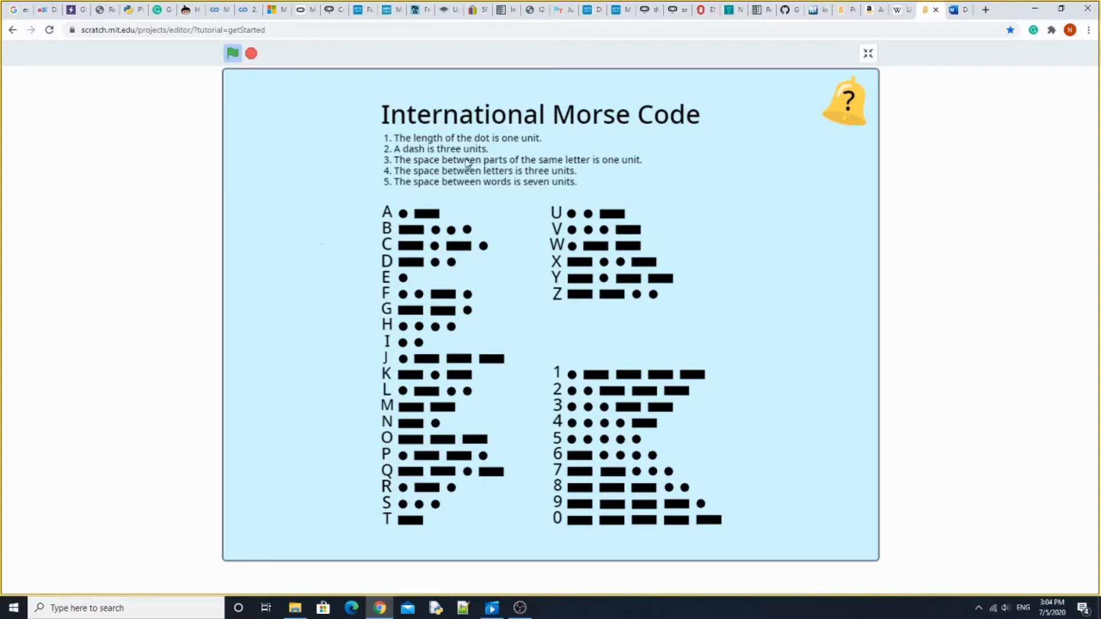
mouse_move(561, 167)
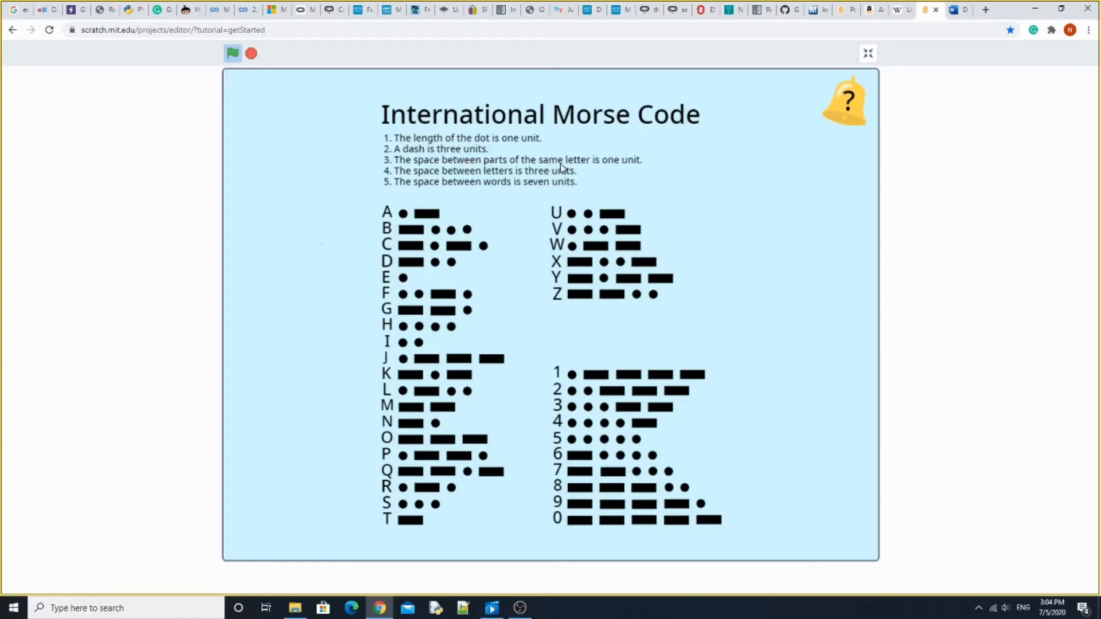
mouse_move(640, 181)
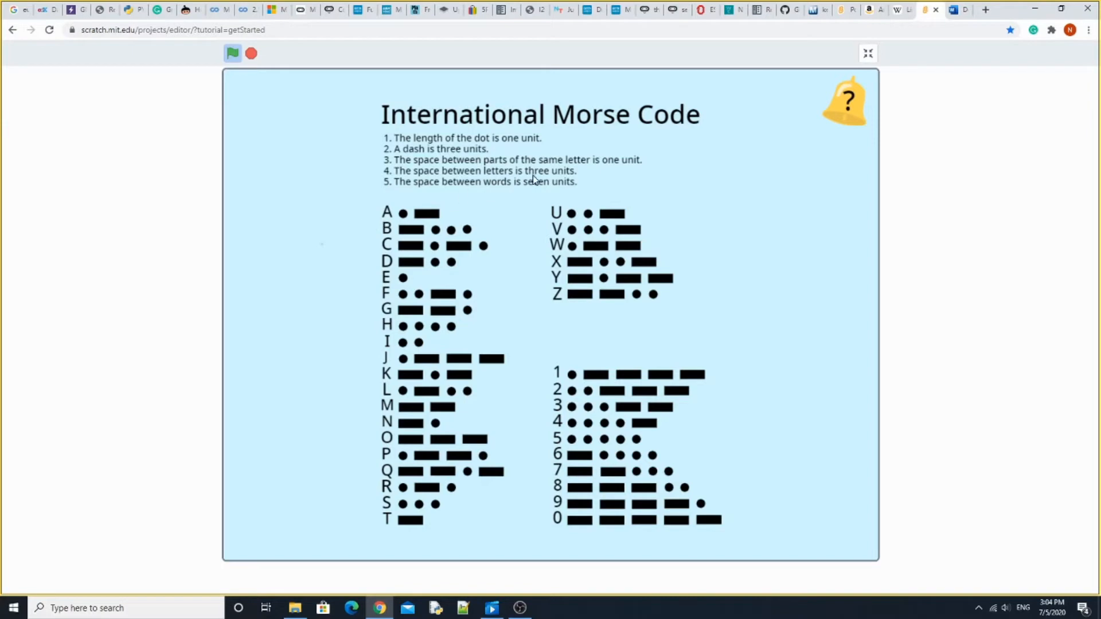
mouse_move(551, 180)
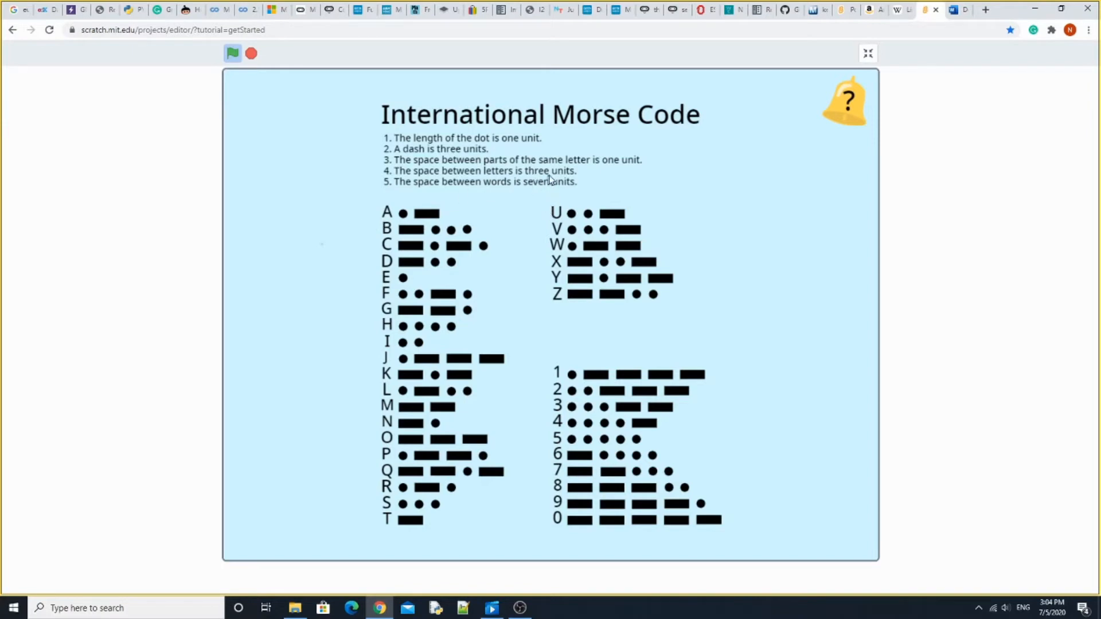
Step: Exit the full-screen Morse code chart view back to the editor
click(867, 53)
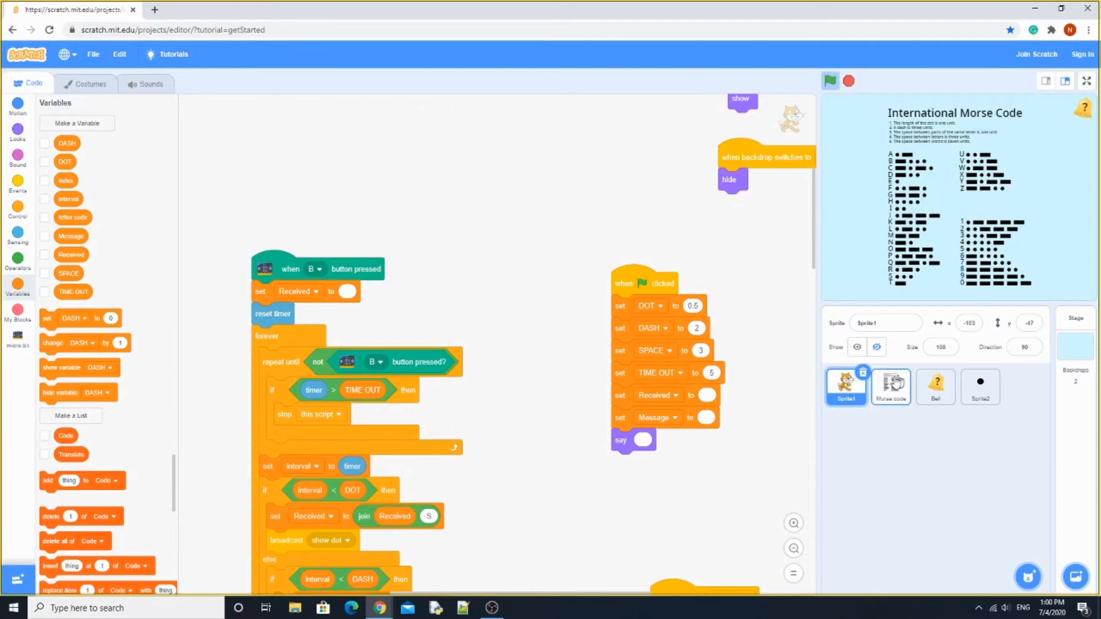
Step: Reset the stage to show the cat and detach the blocks from 'set interval to timer' down
click(889, 387)
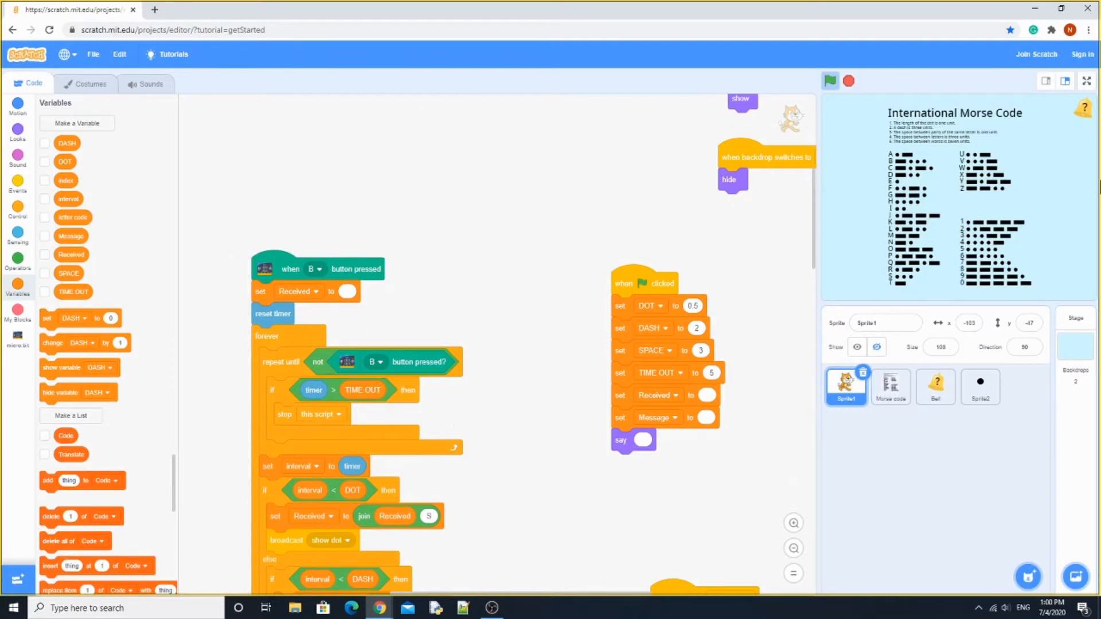
click(831, 81)
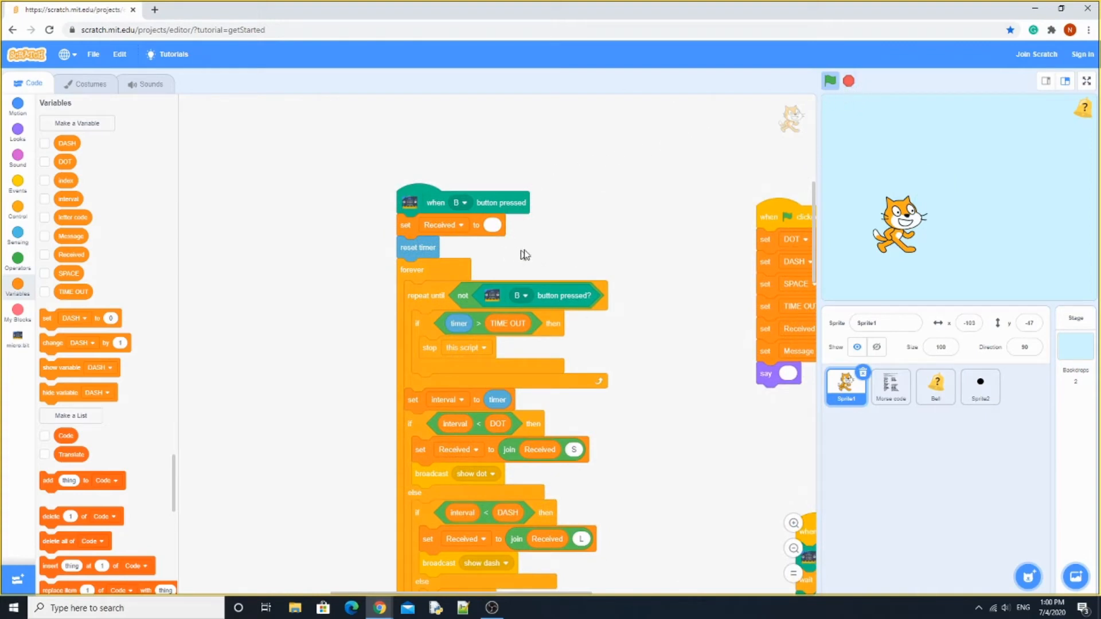
mouse_move(544, 254)
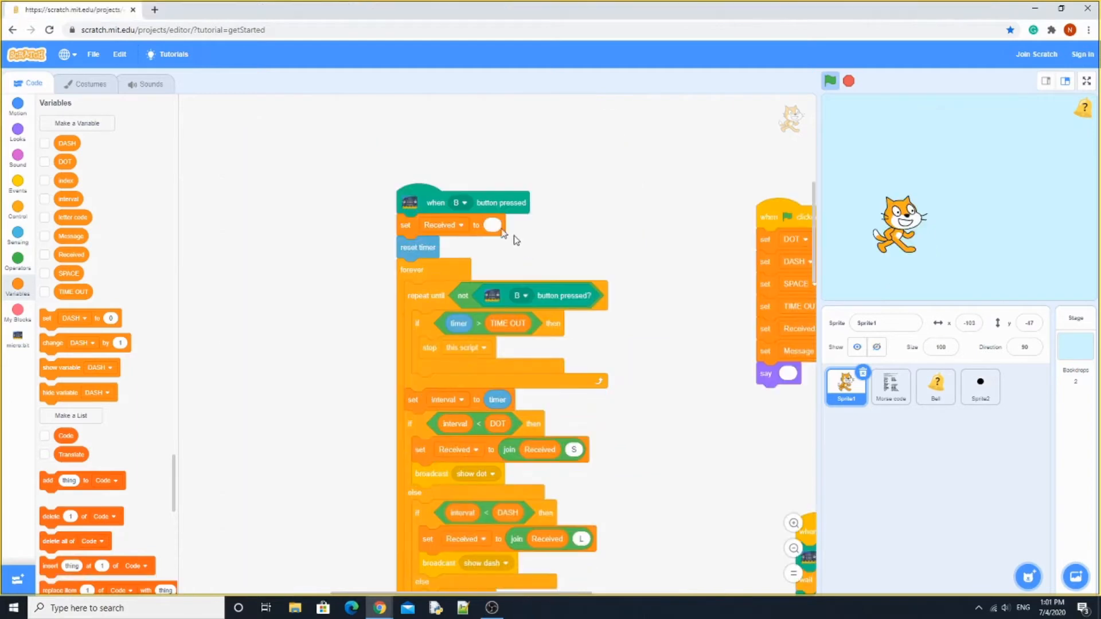
drag(413, 399, 572, 422)
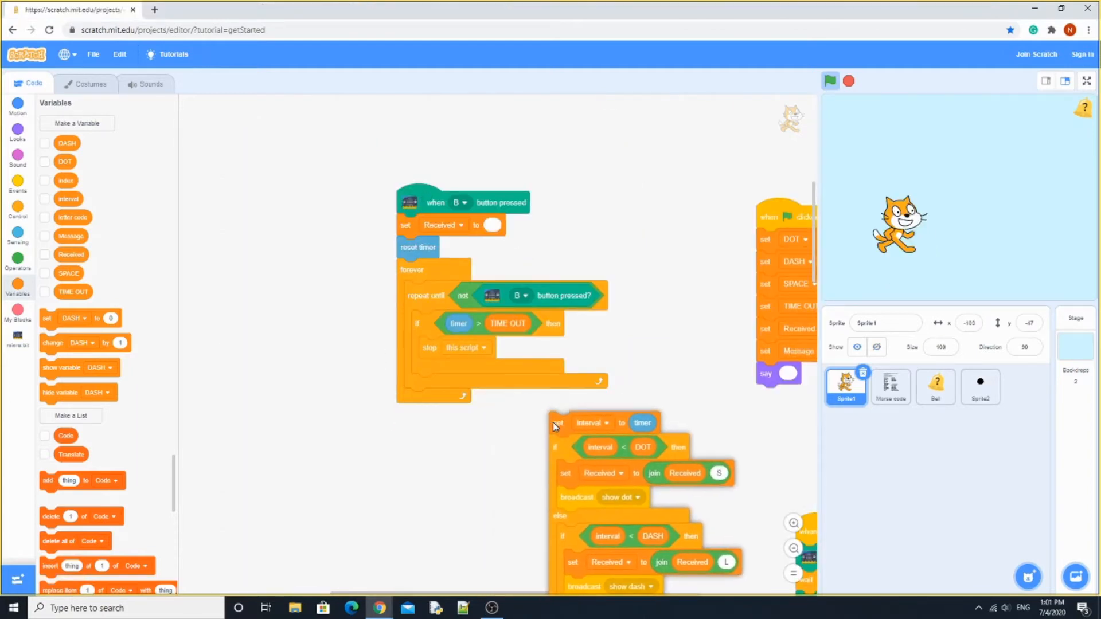
Step: Reattach the interval and dot/dash check blocks under the repeat-until loop
drag(554, 421, 410, 456)
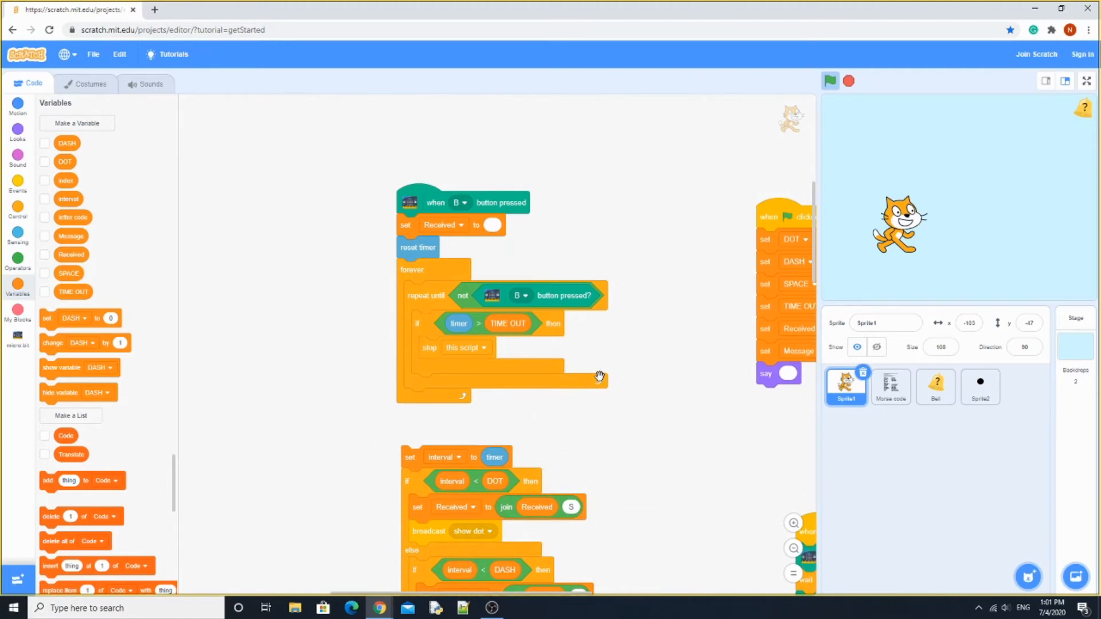
mouse_move(530, 349)
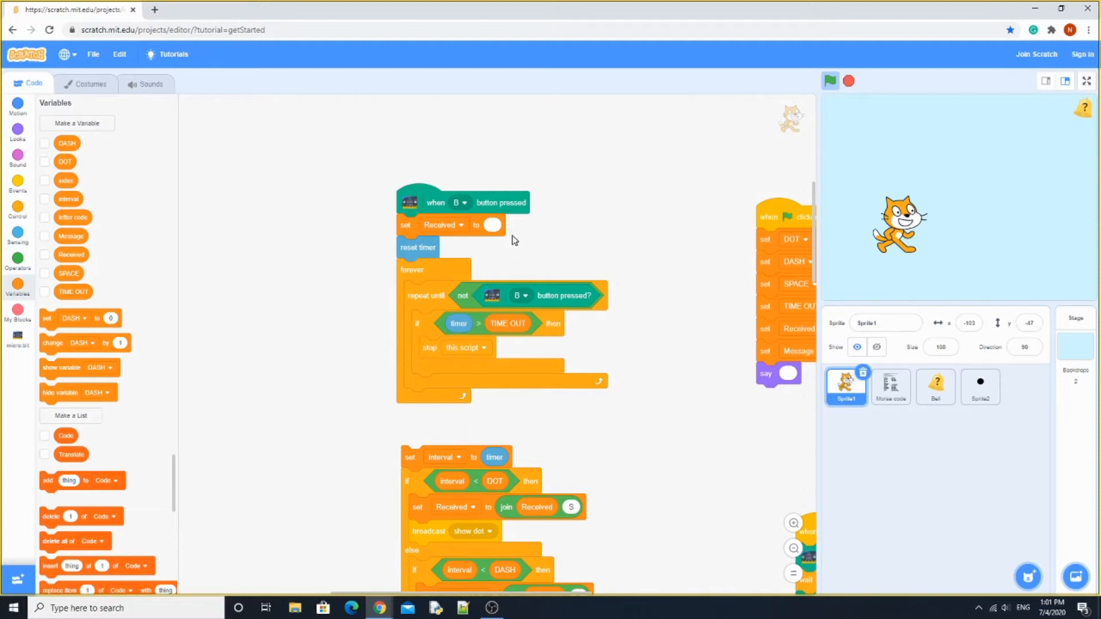
mouse_move(433, 410)
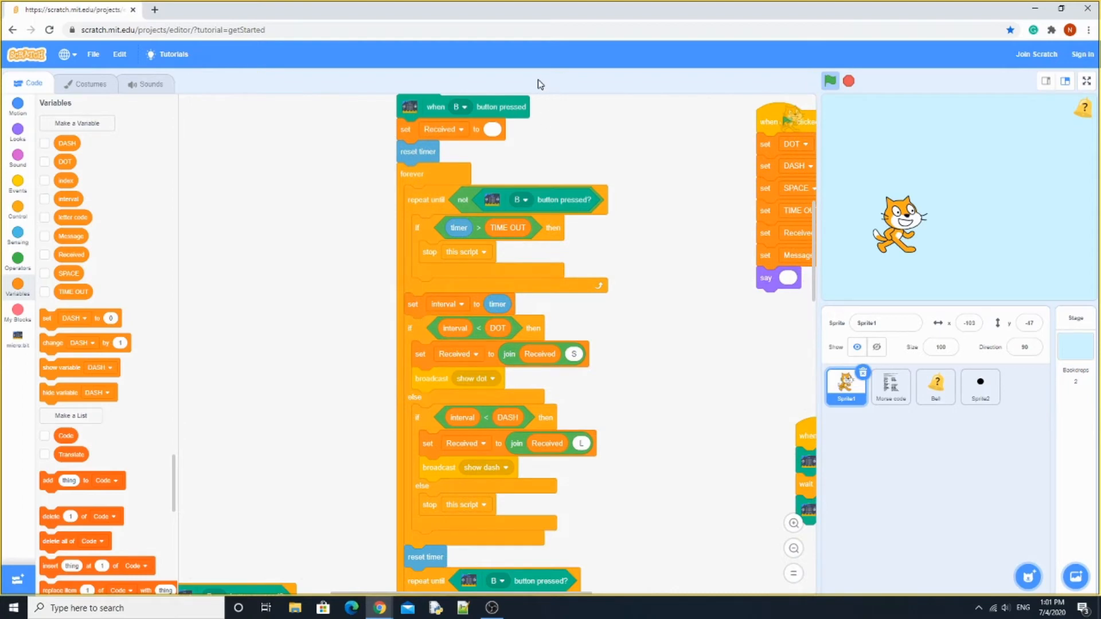
mouse_move(569, 61)
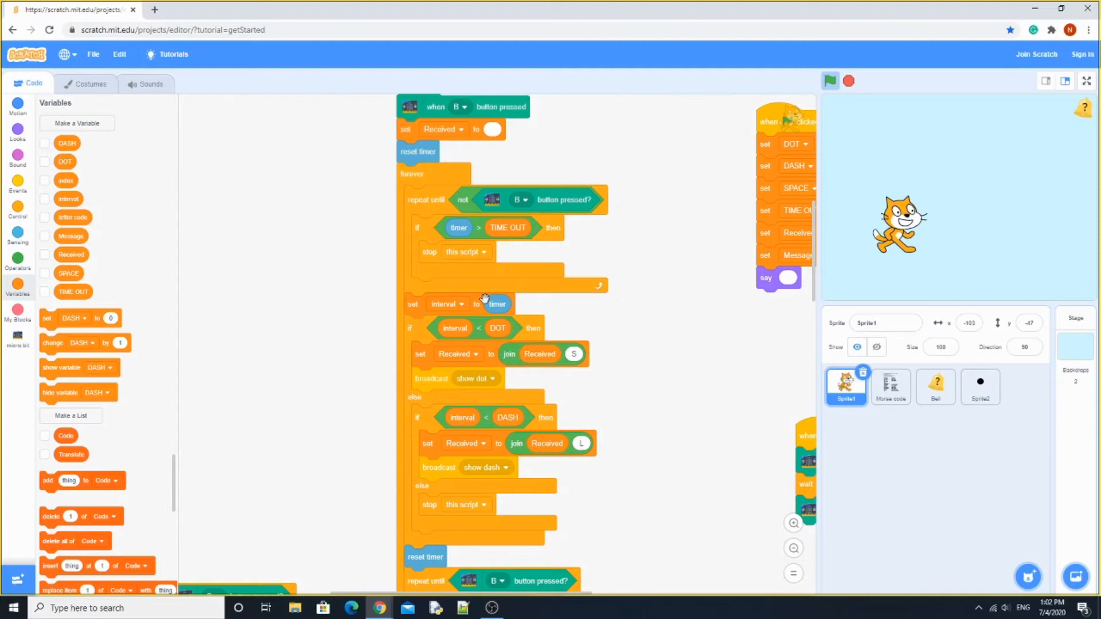
mouse_move(498, 363)
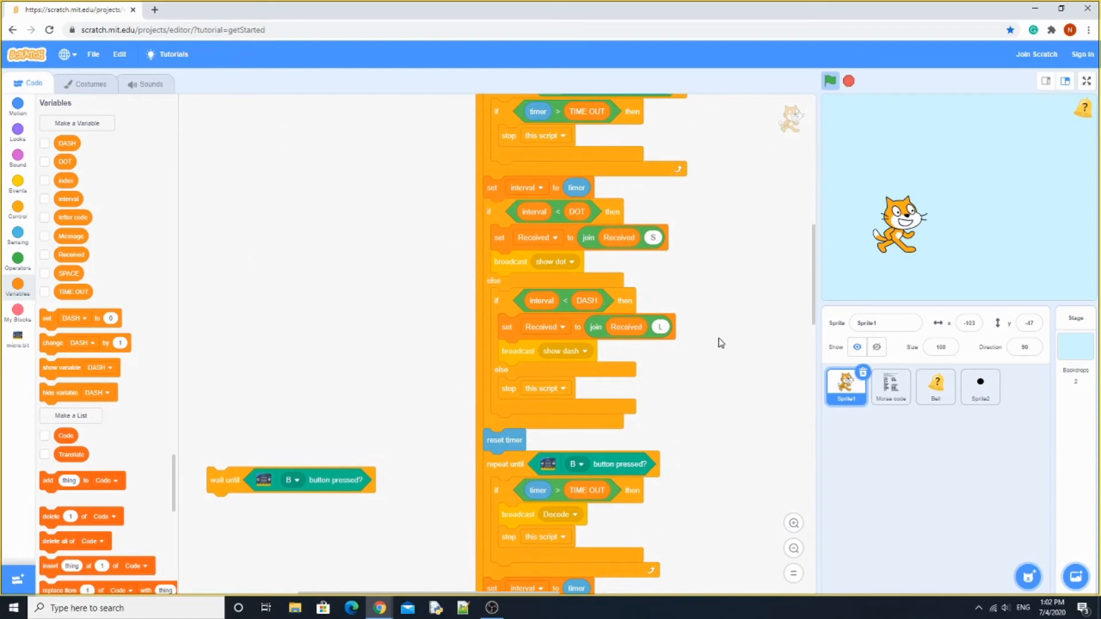
mouse_move(703, 343)
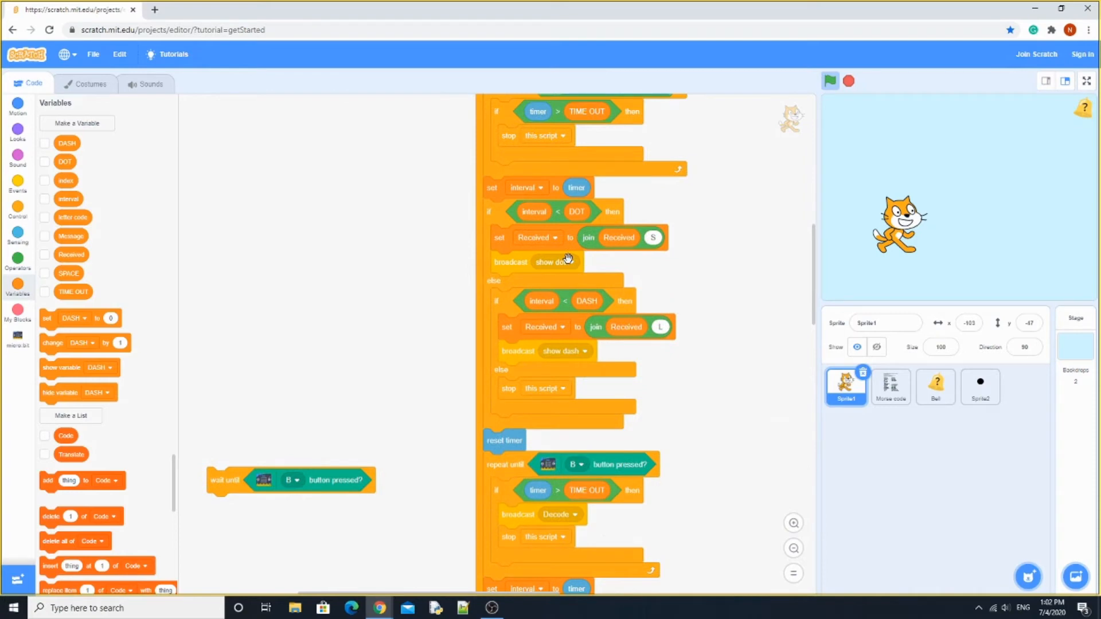
scroll(down, 3)
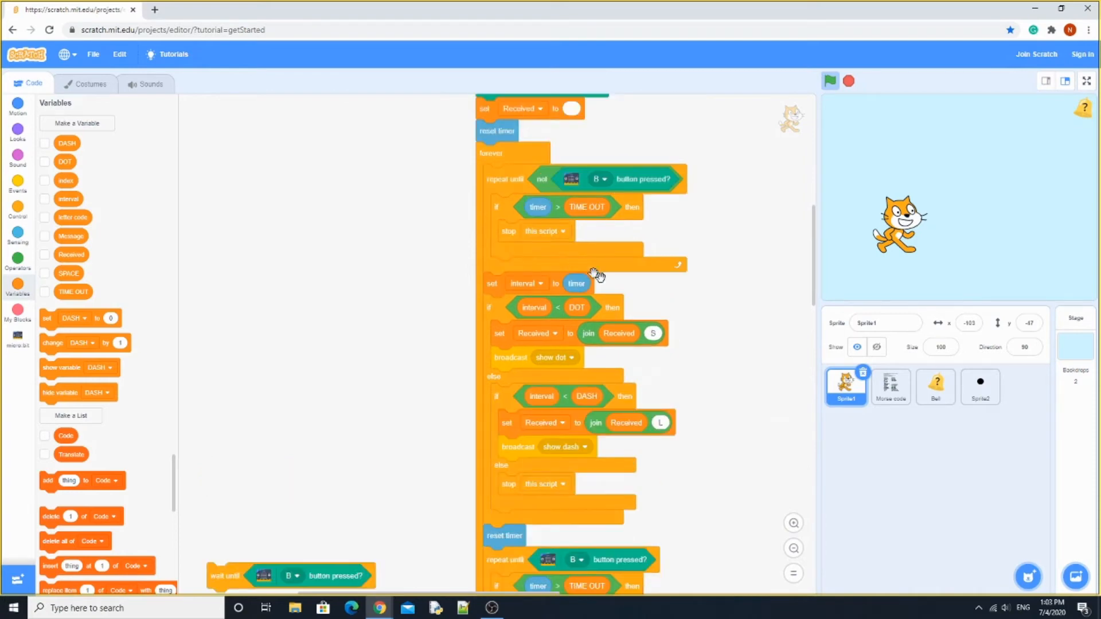
mouse_move(512, 246)
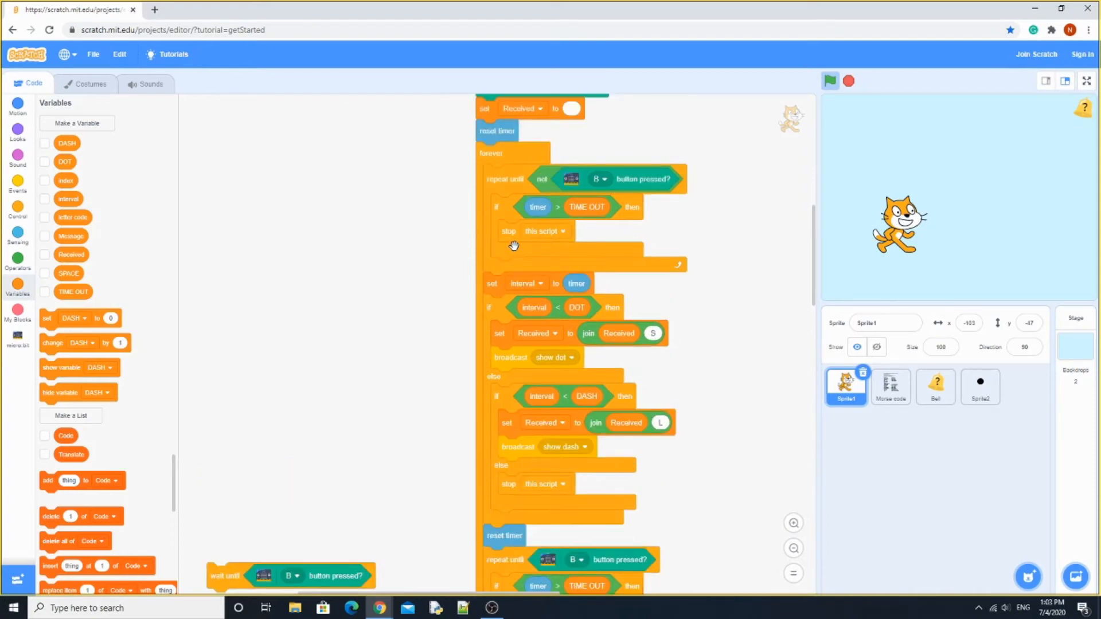
mouse_move(658, 410)
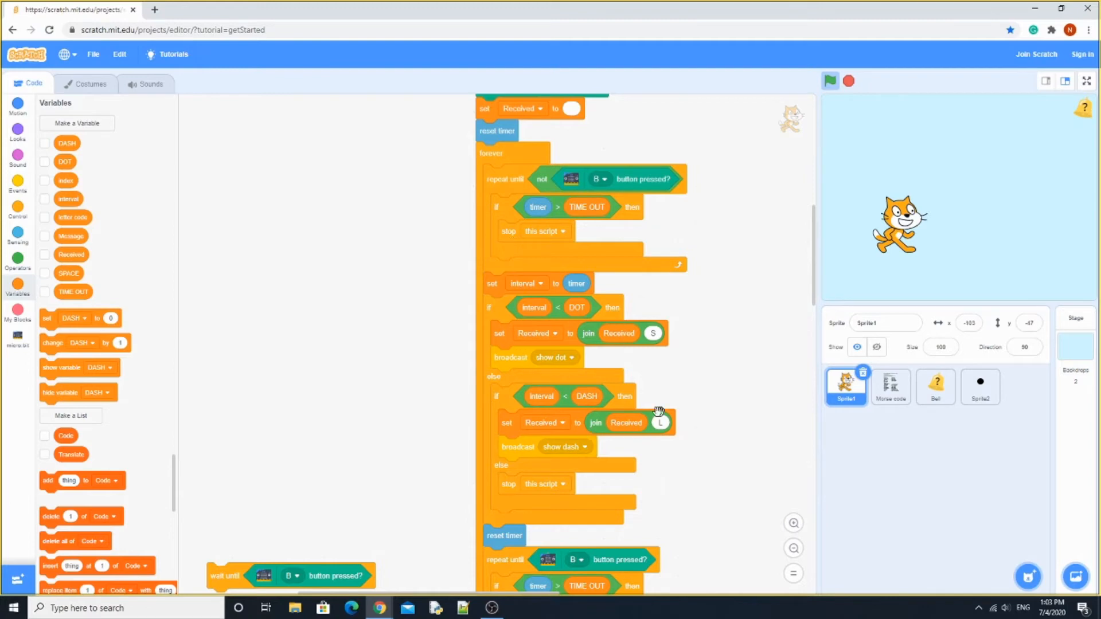
mouse_move(530, 535)
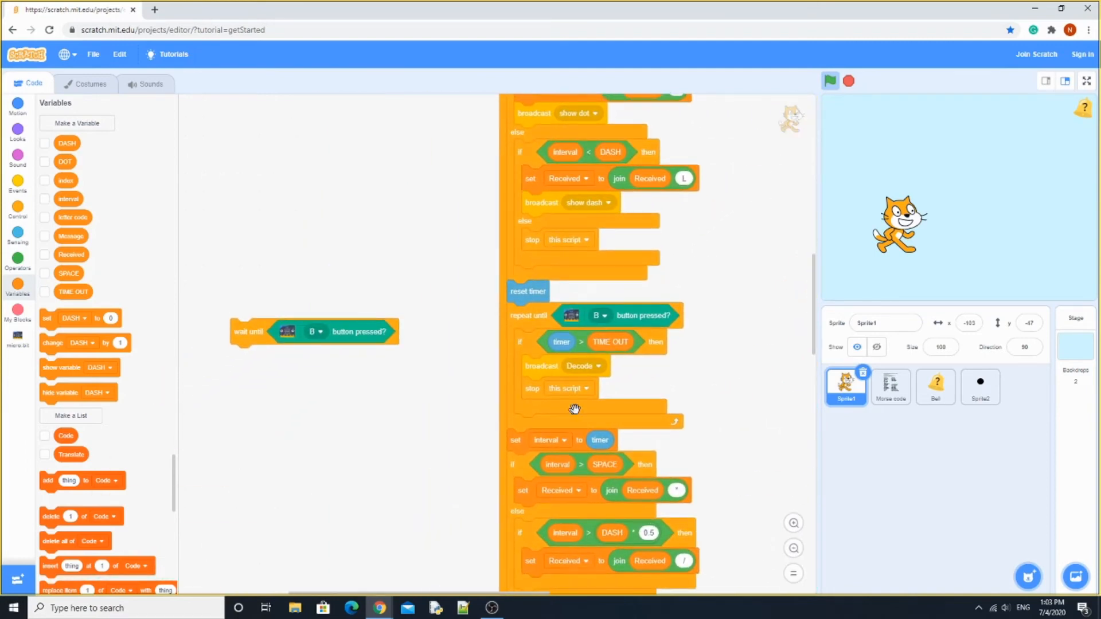
mouse_move(707, 369)
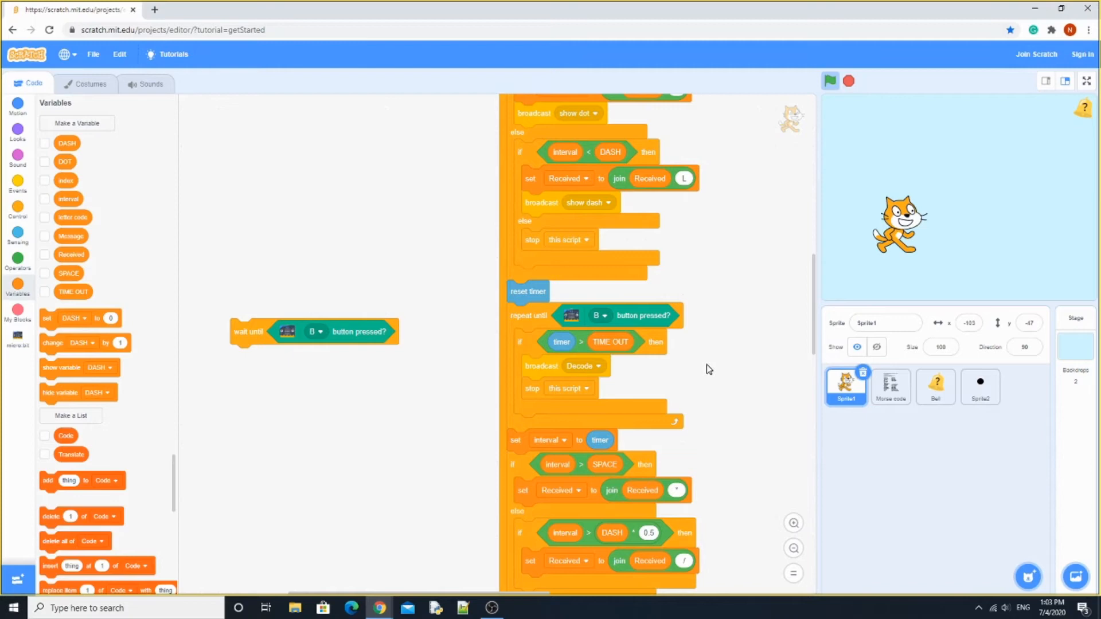
mouse_move(675, 370)
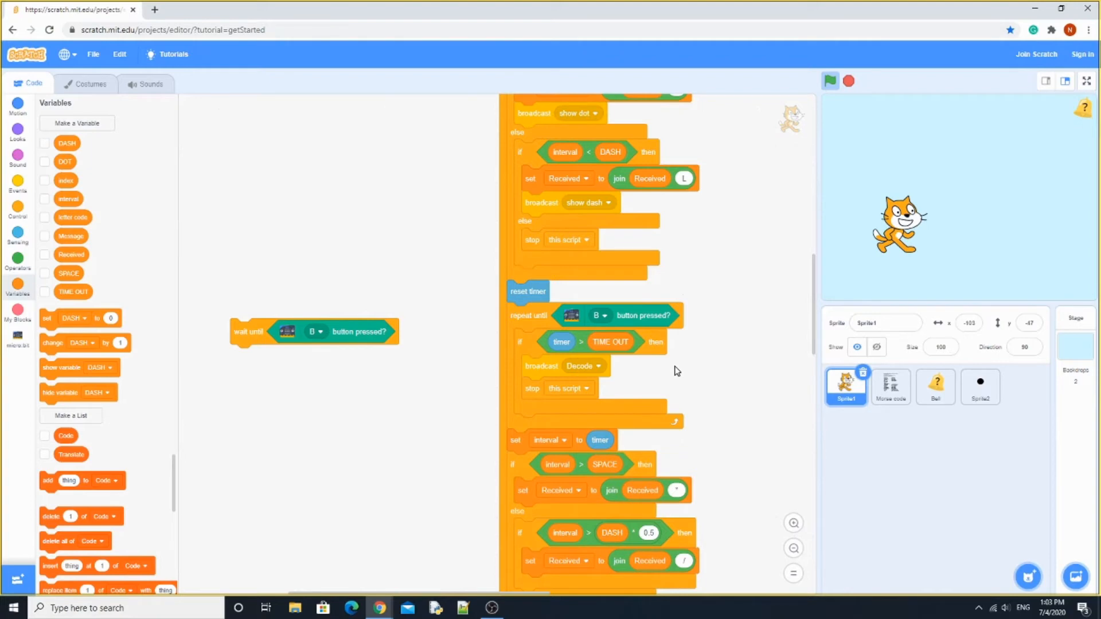
scroll(down, 3)
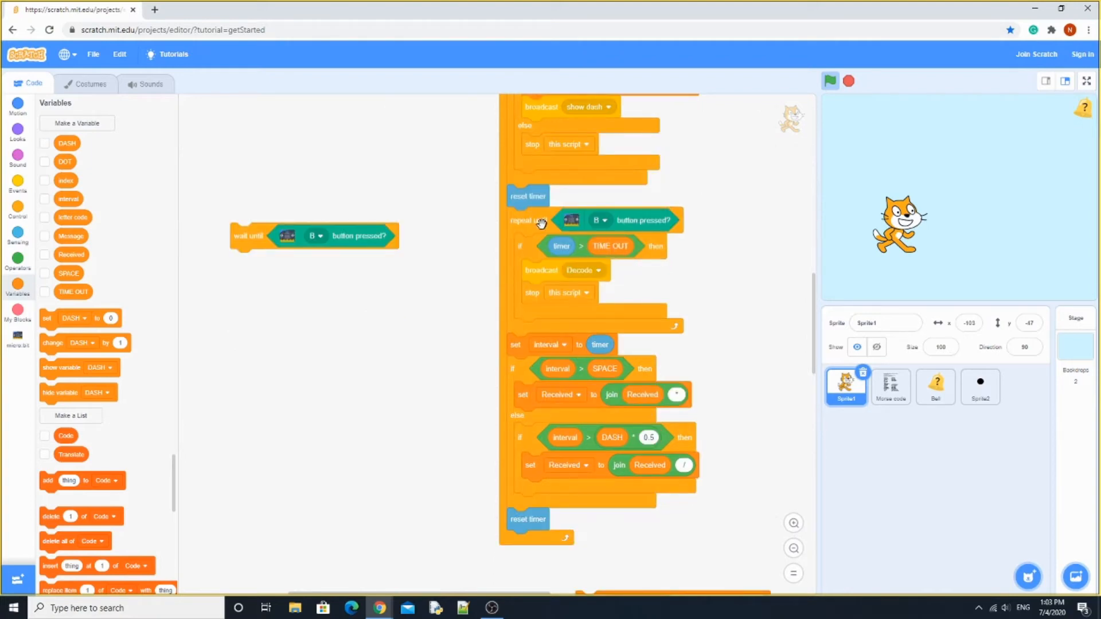
mouse_move(672, 251)
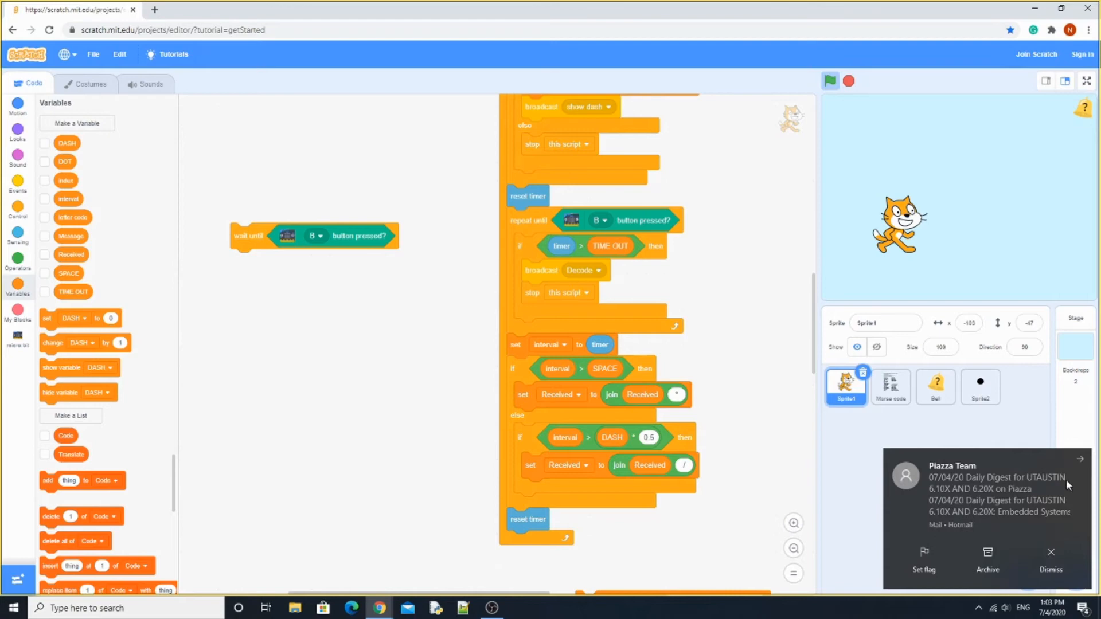
mouse_move(552, 357)
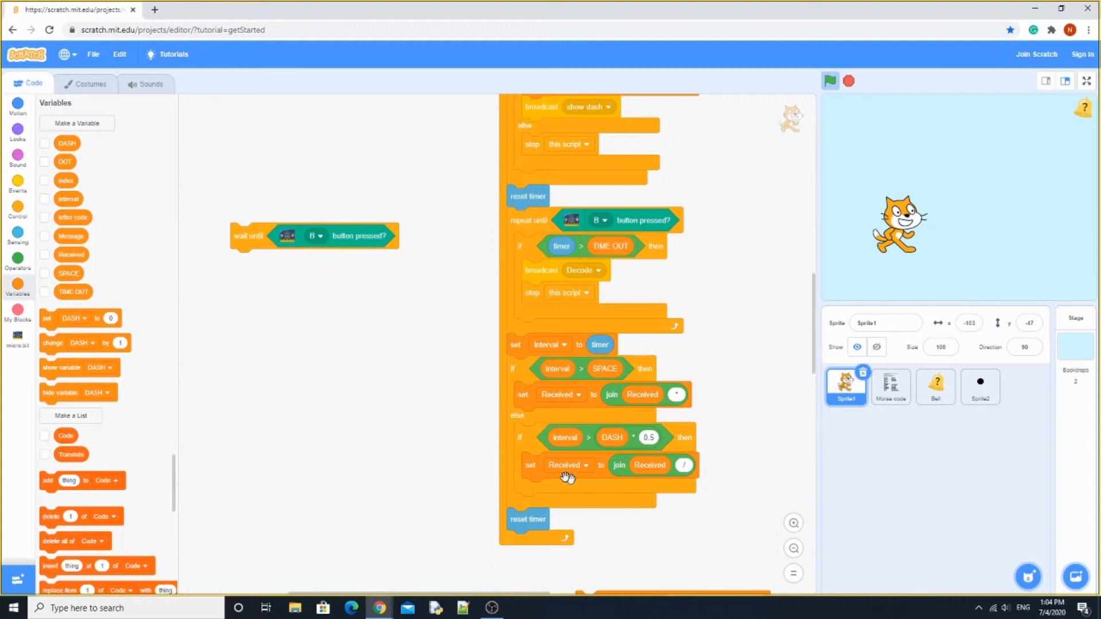
mouse_move(497, 455)
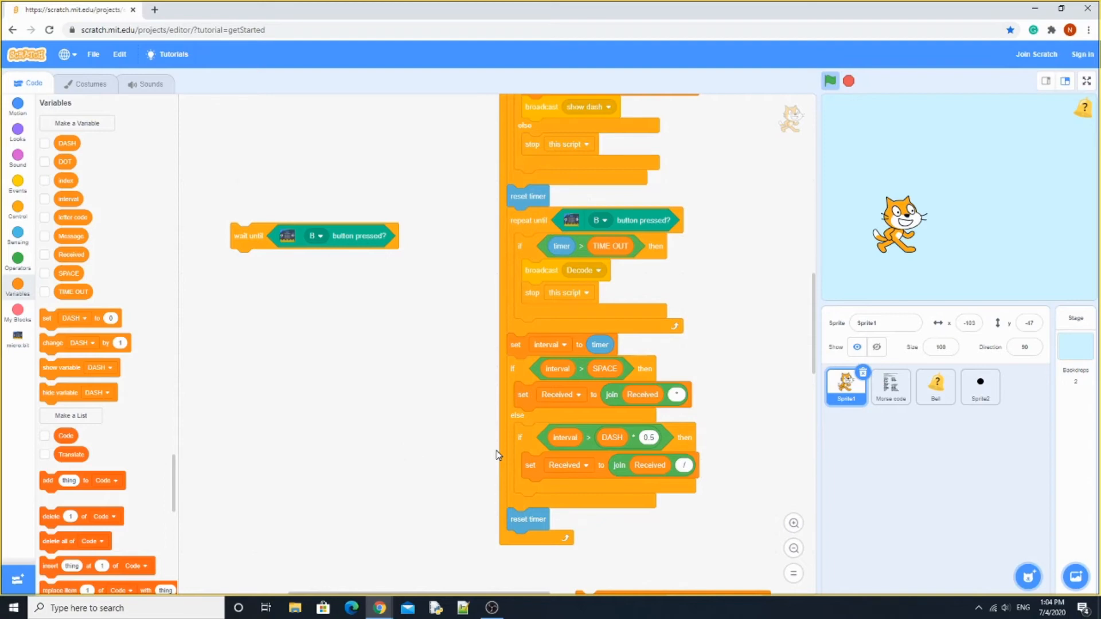
mouse_move(881, 407)
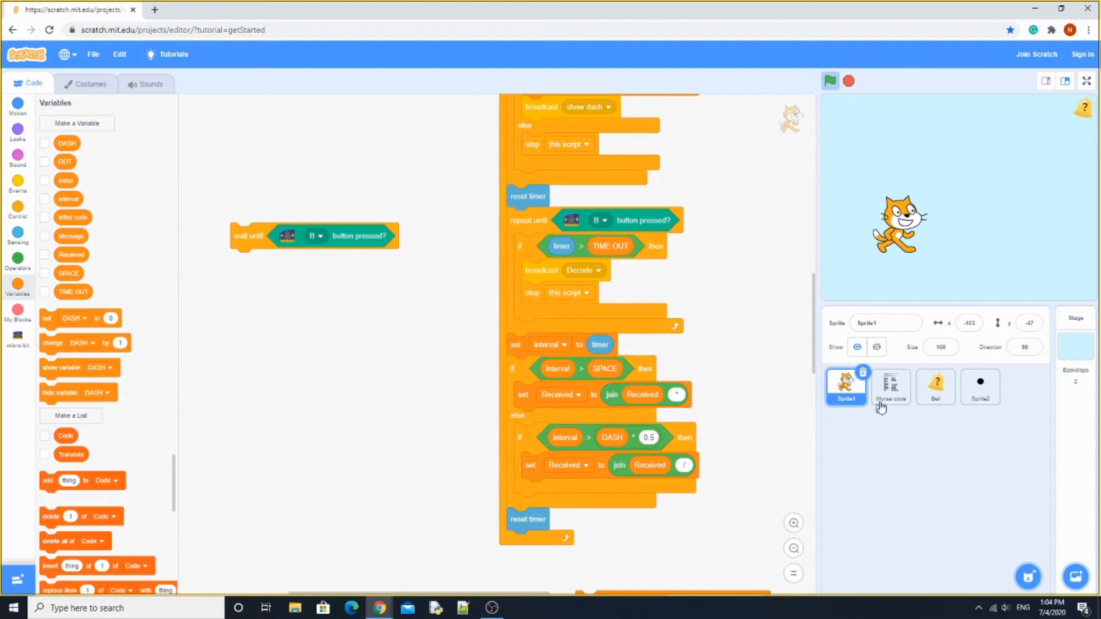
Step: View the Morse code sprite's scripts, return to Sprite1, and decode a signal to 'A'
click(890, 387)
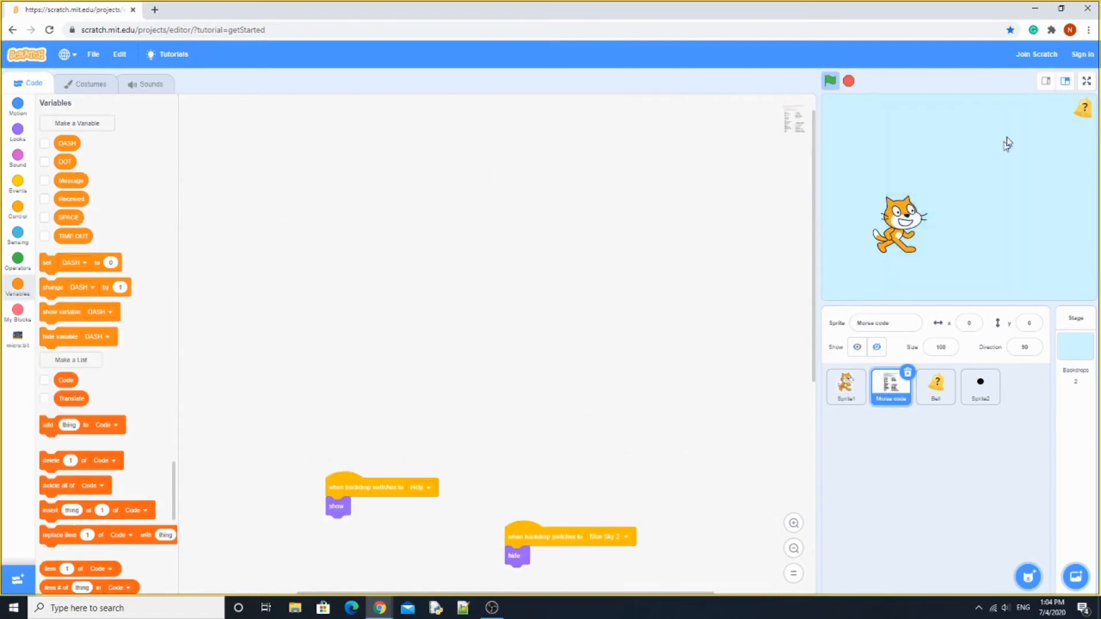
mouse_move(860, 375)
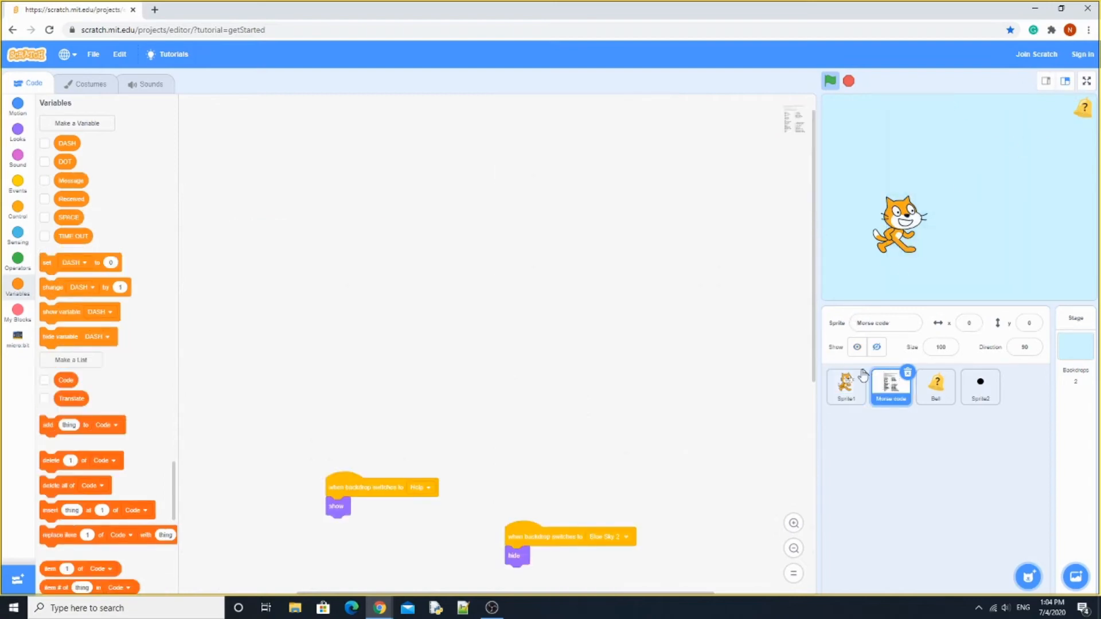
click(846, 386)
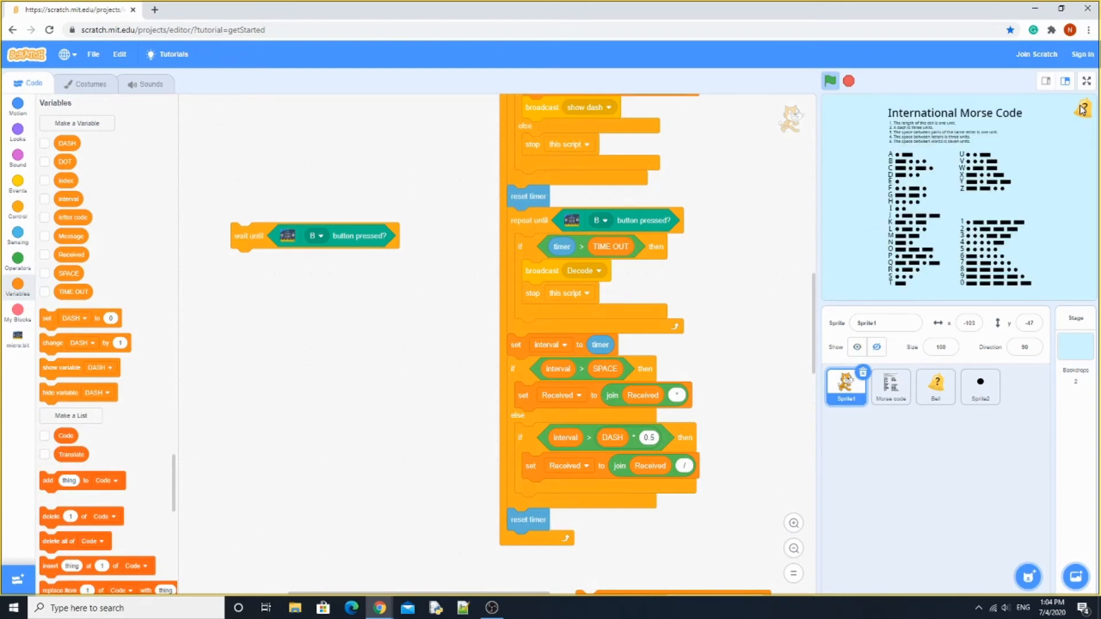
mouse_move(1024, 135)
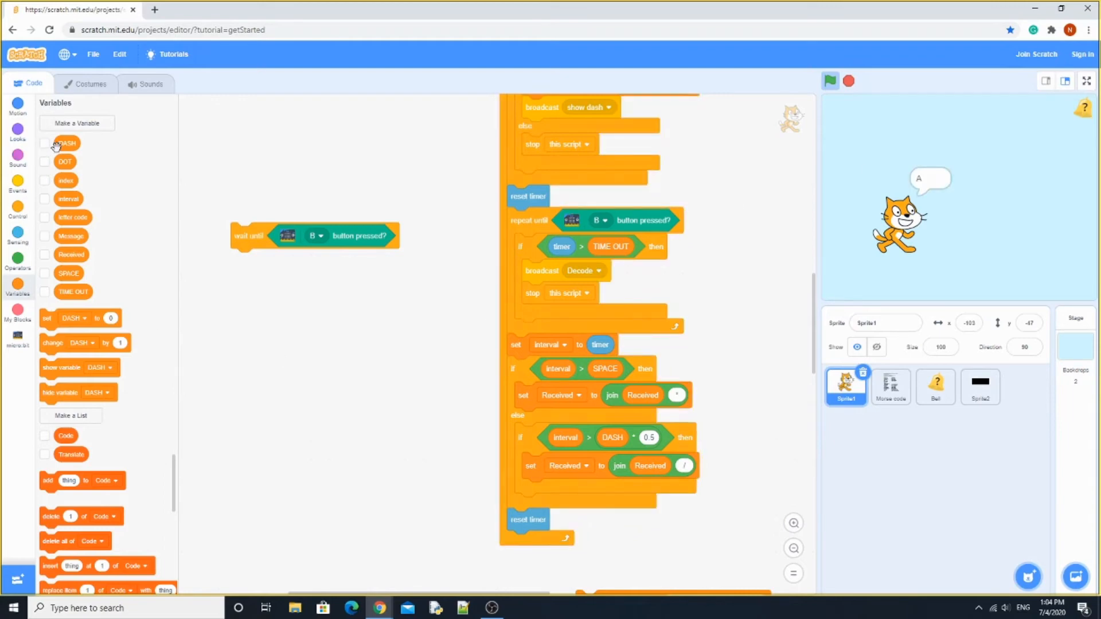
click(46, 143)
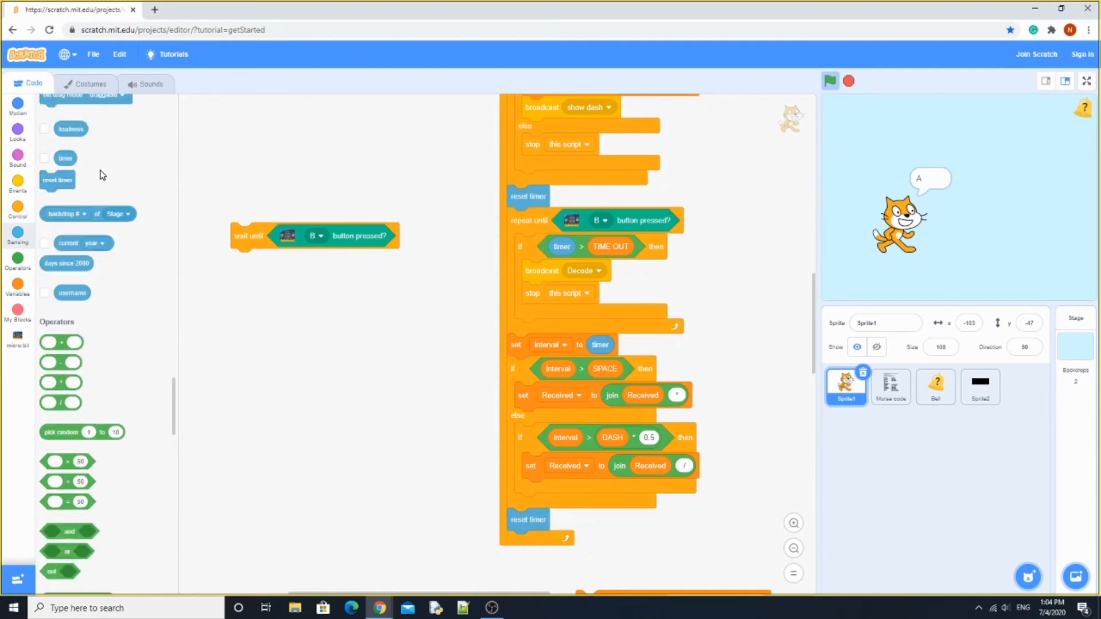
Step: Show the letter code, Message and Received monitors while the cat decodes 'AT'
click(17, 280)
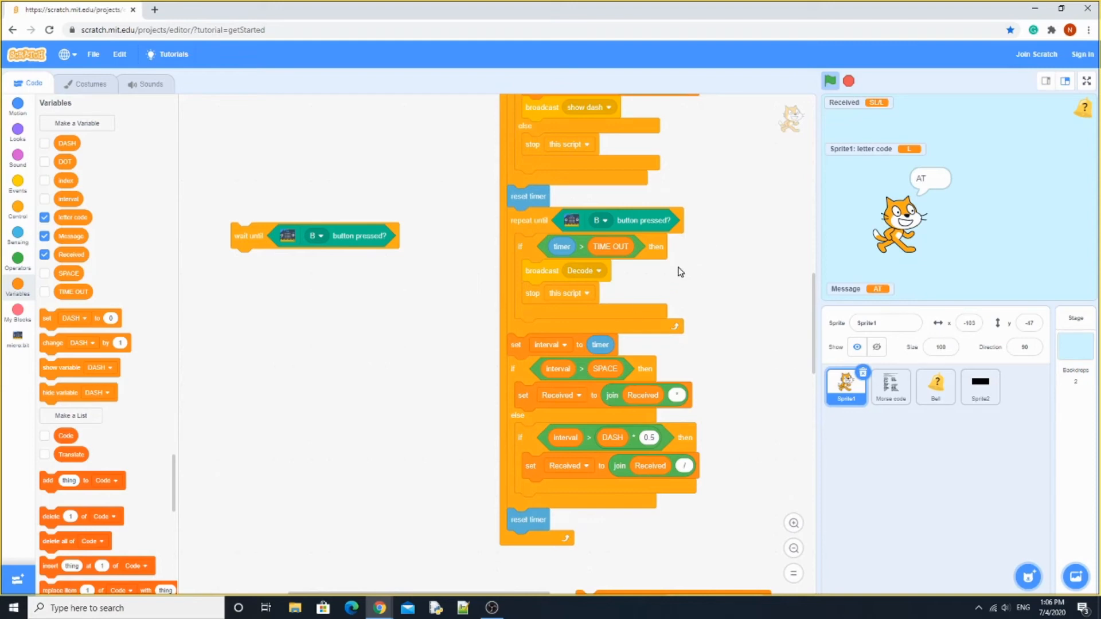
scroll(down, 3)
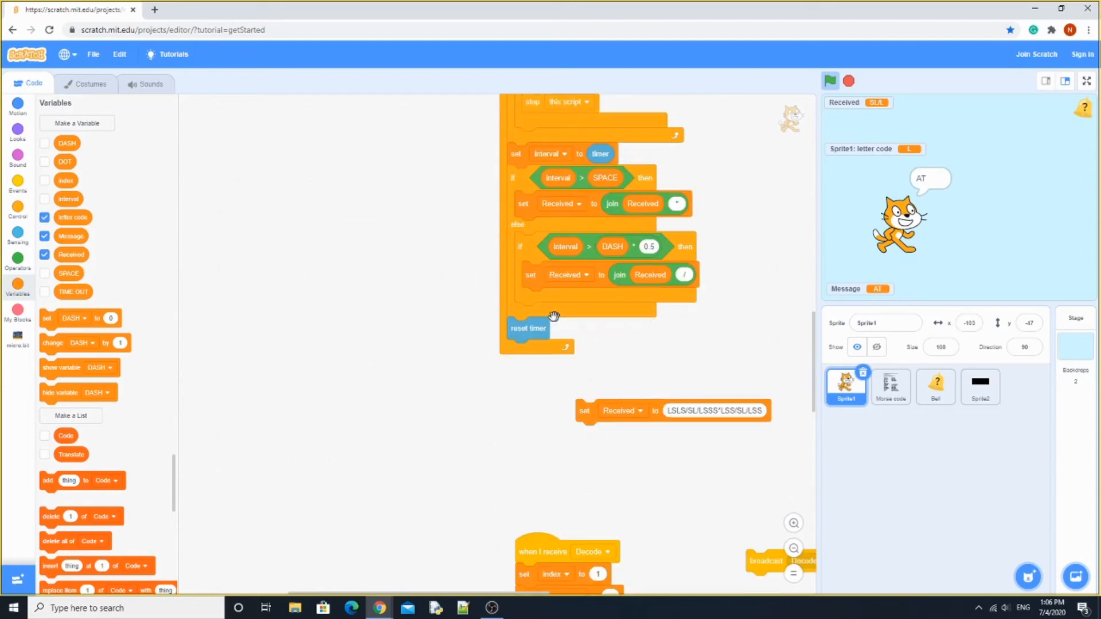
scroll(down, 3)
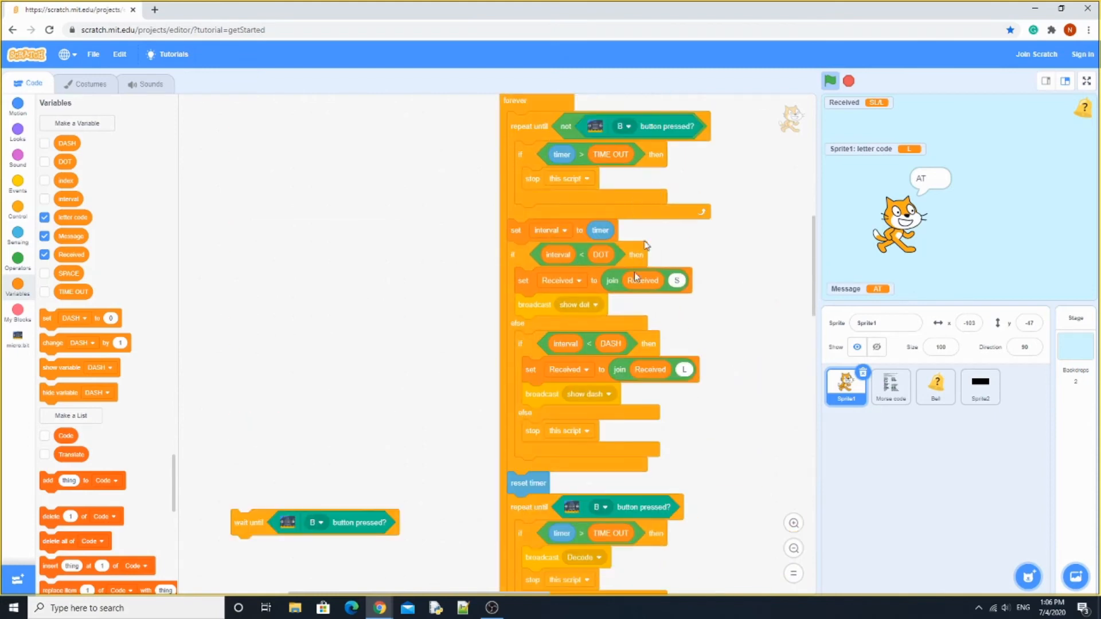
scroll(down, 3)
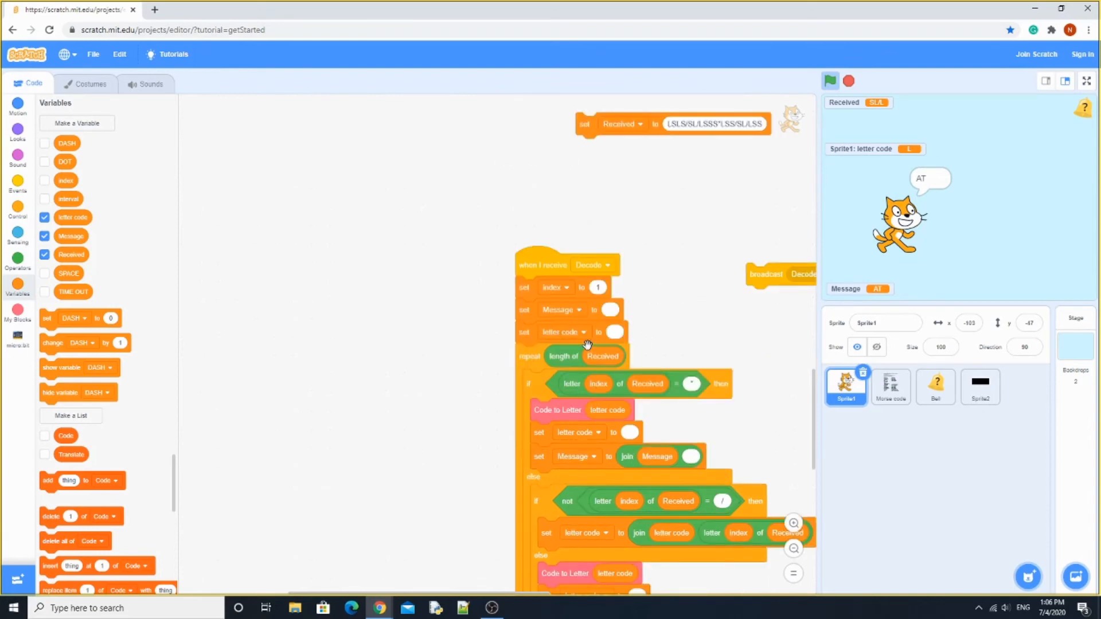
scroll(down, 3)
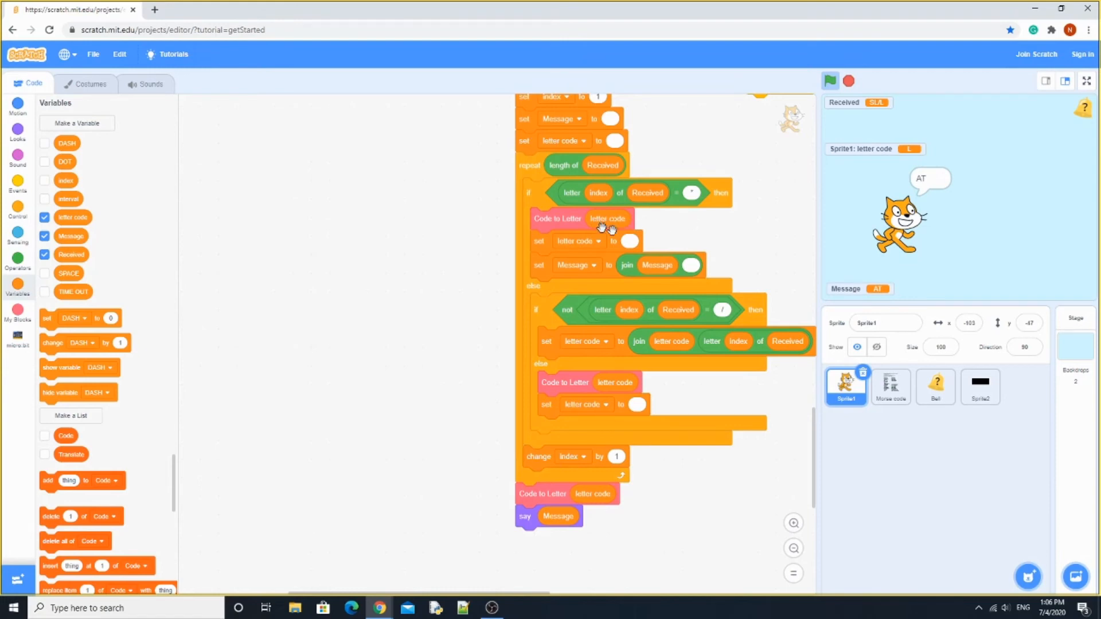
mouse_move(653, 238)
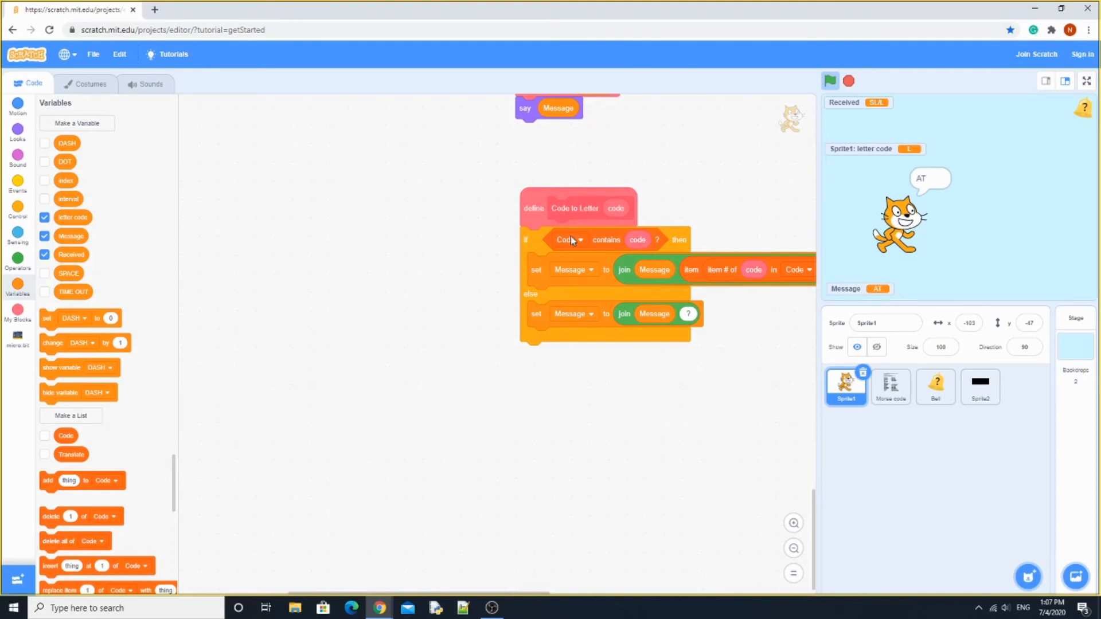
mouse_move(670, 239)
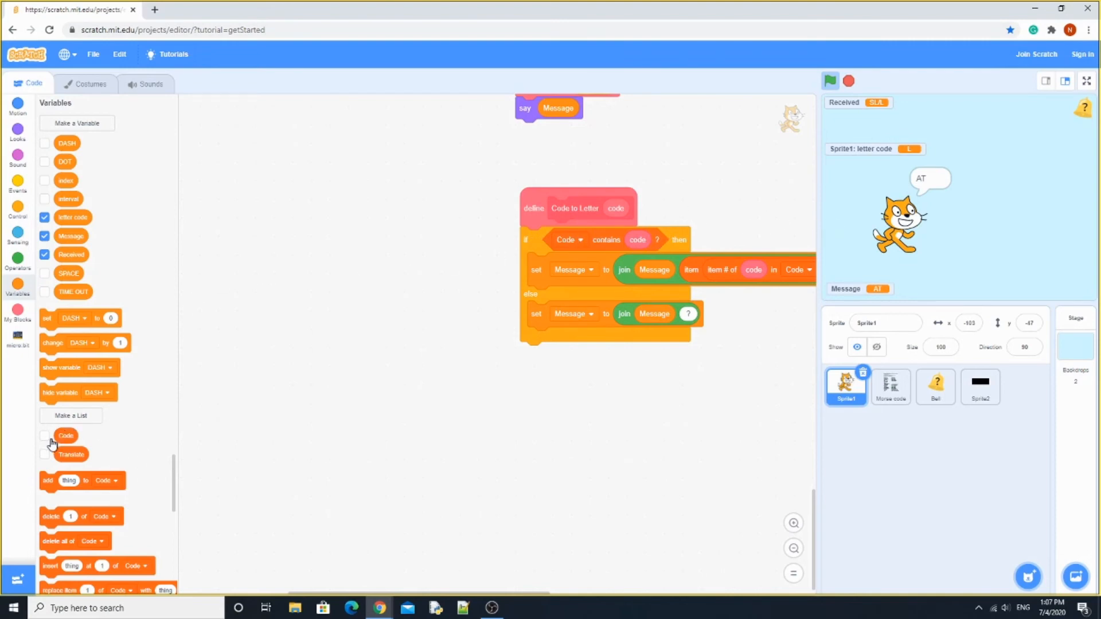
Step: Tick the Code and Translate list checkboxes to display both lists on stage
click(45, 435)
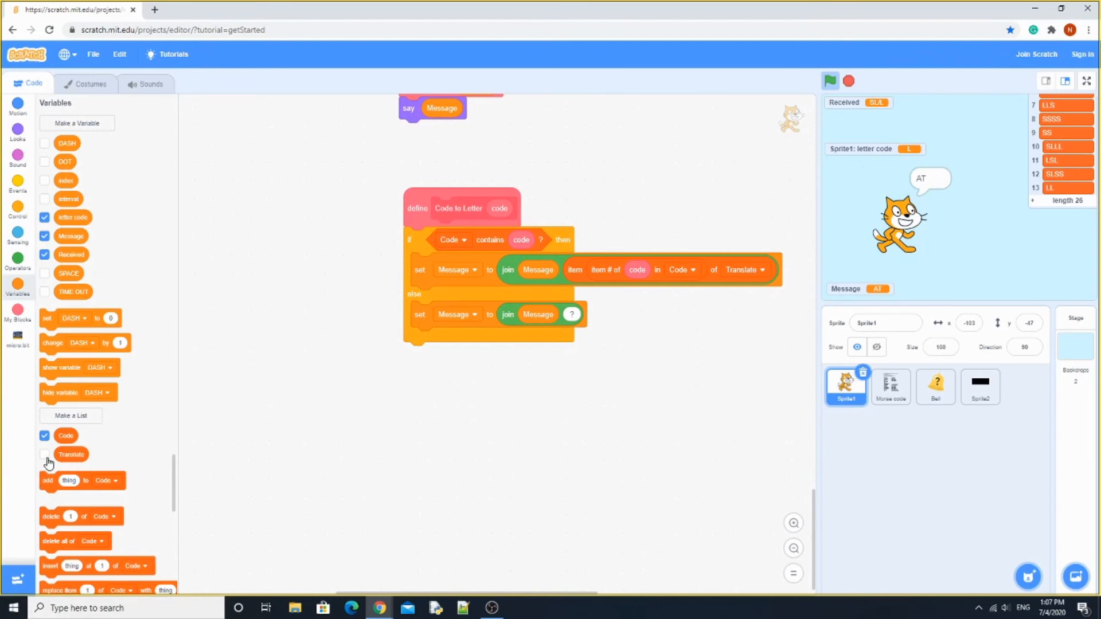
click(45, 454)
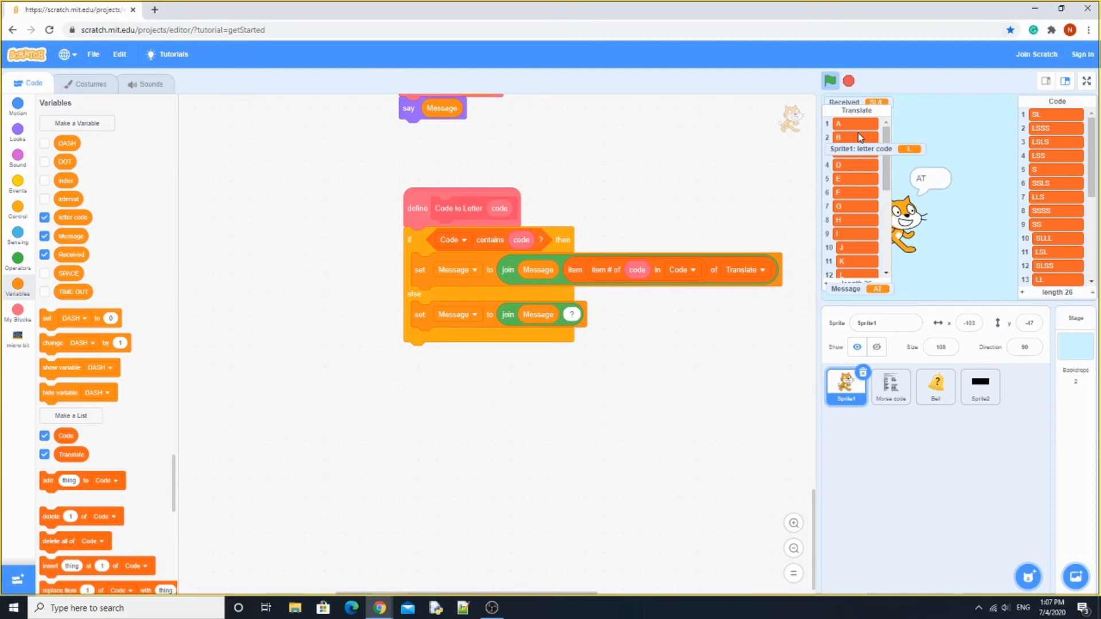
mouse_move(457, 329)
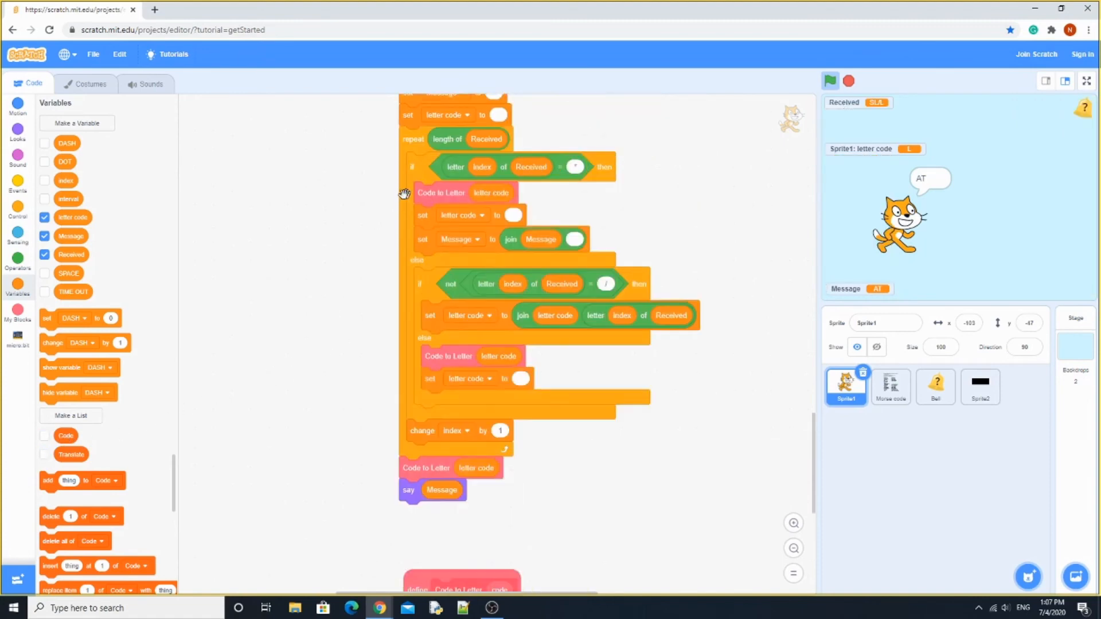
mouse_move(434, 247)
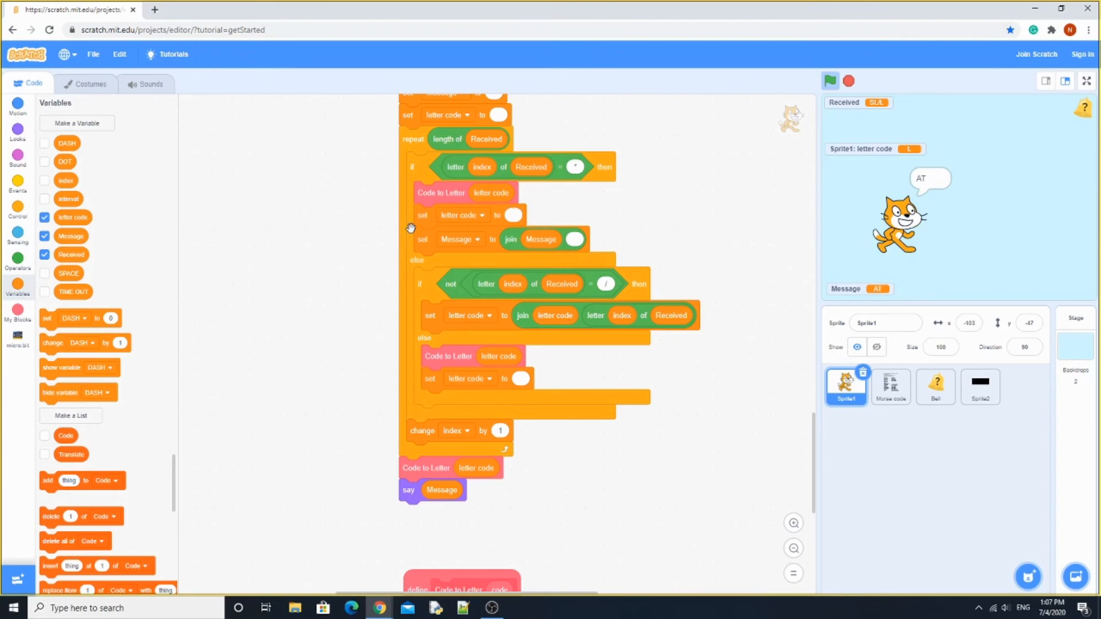
mouse_move(525, 232)
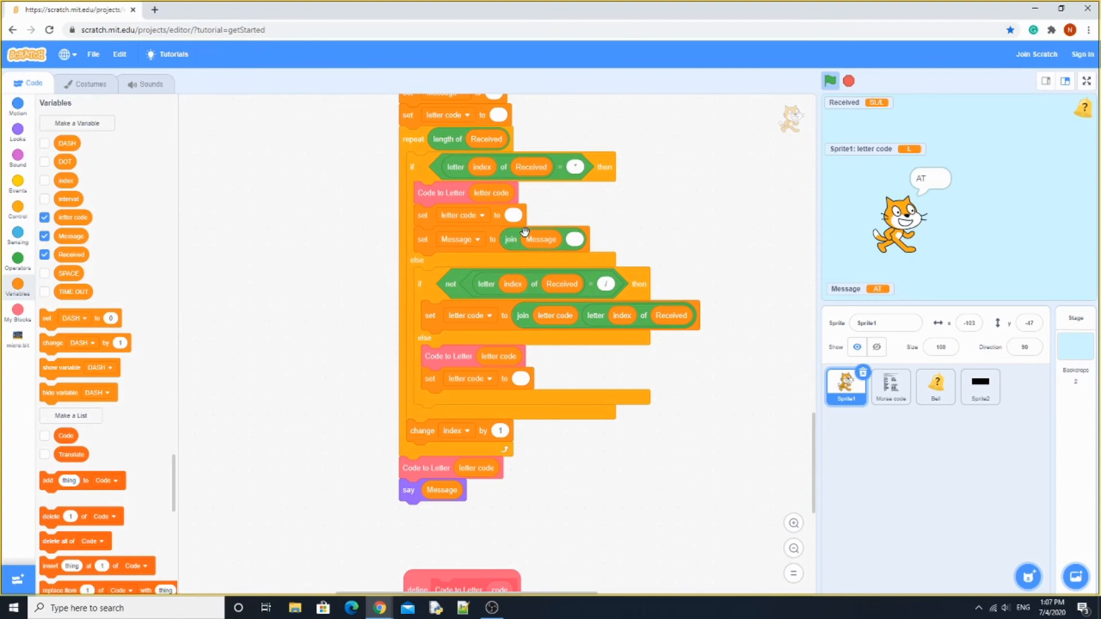
mouse_move(609, 263)
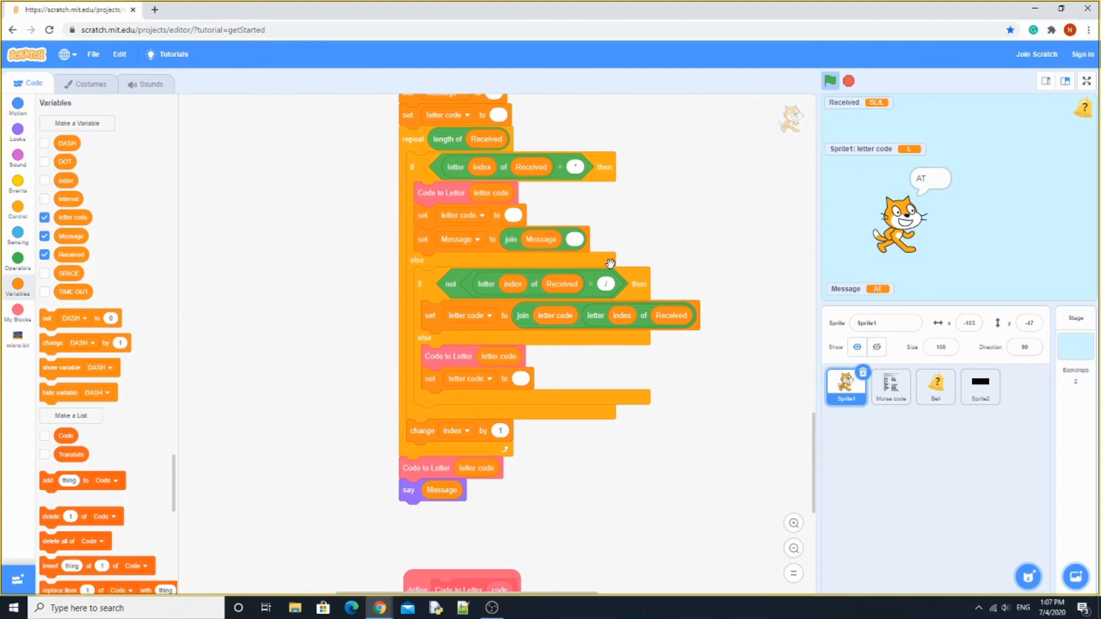
mouse_move(459, 268)
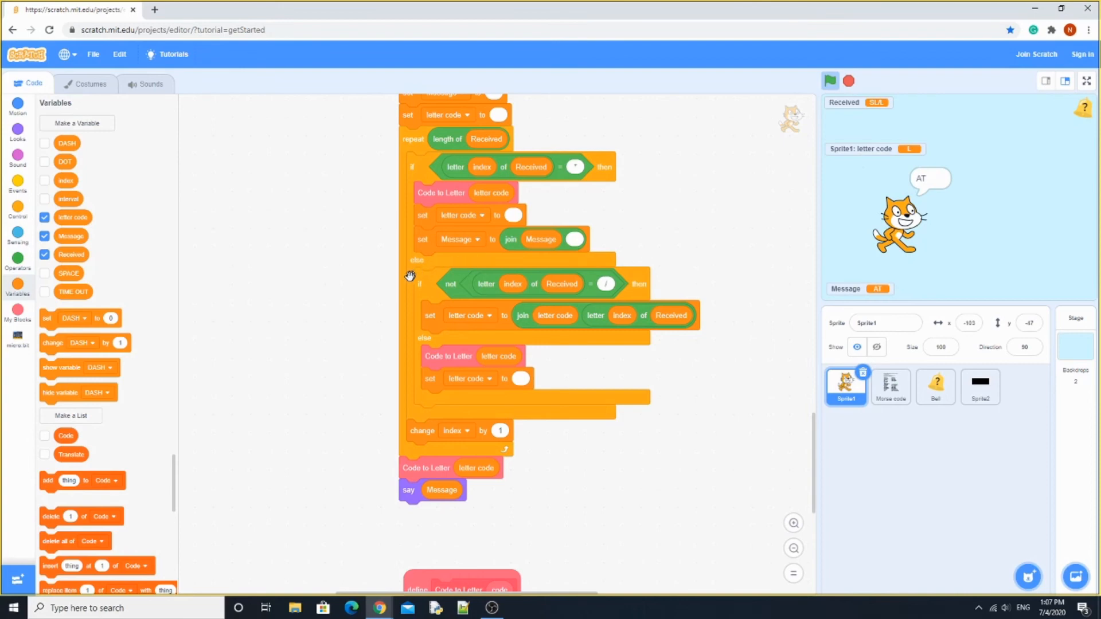
mouse_move(443, 284)
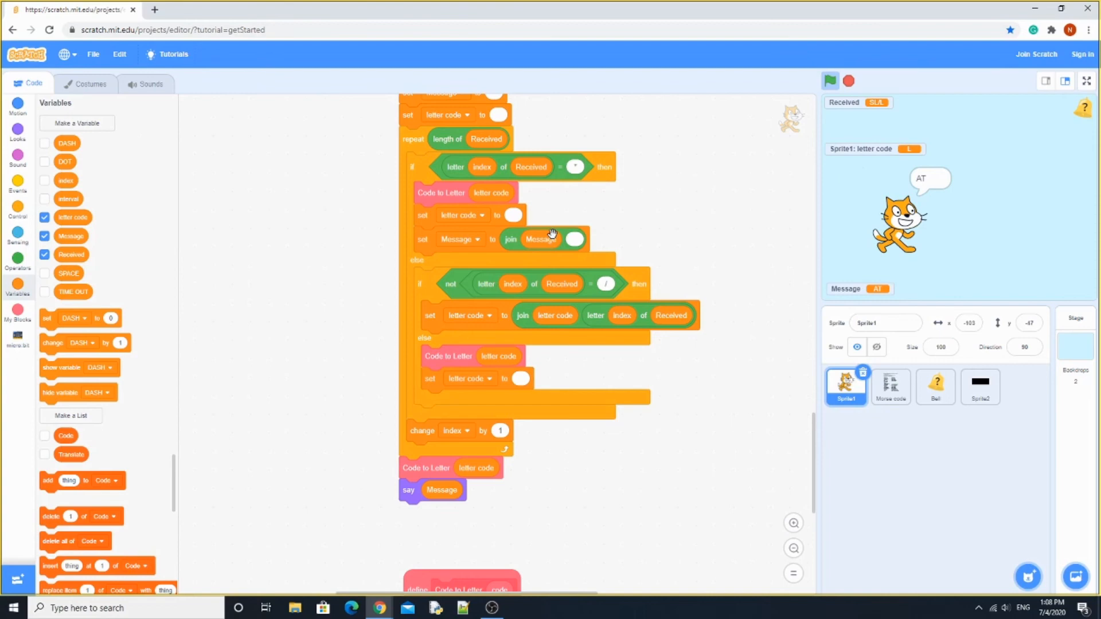
mouse_move(425, 353)
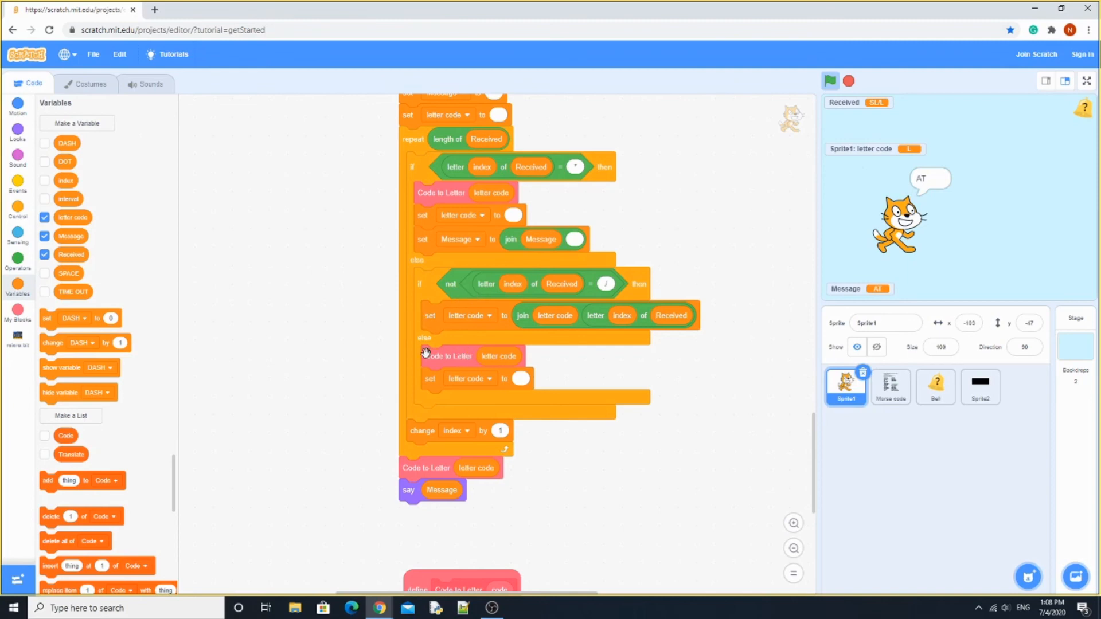
mouse_move(465, 351)
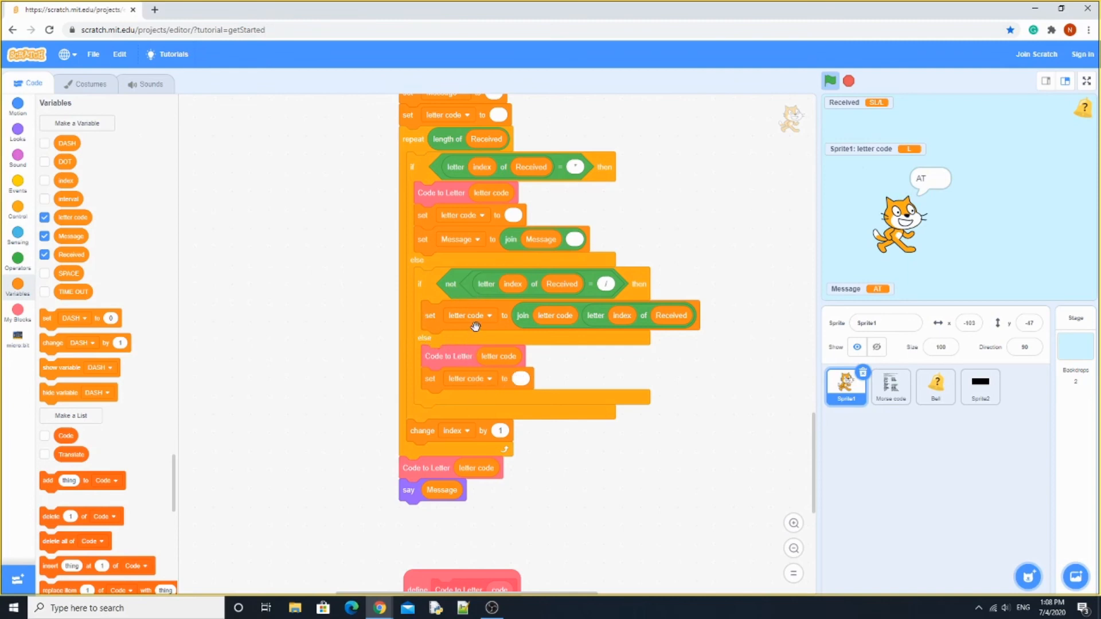
mouse_move(484, 408)
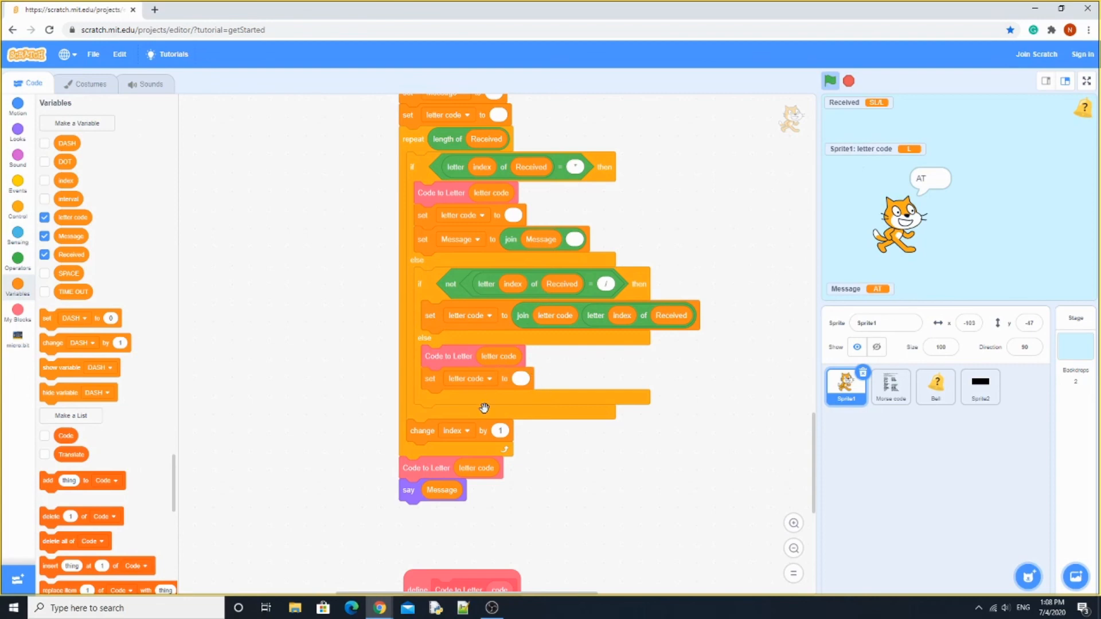
mouse_move(518, 387)
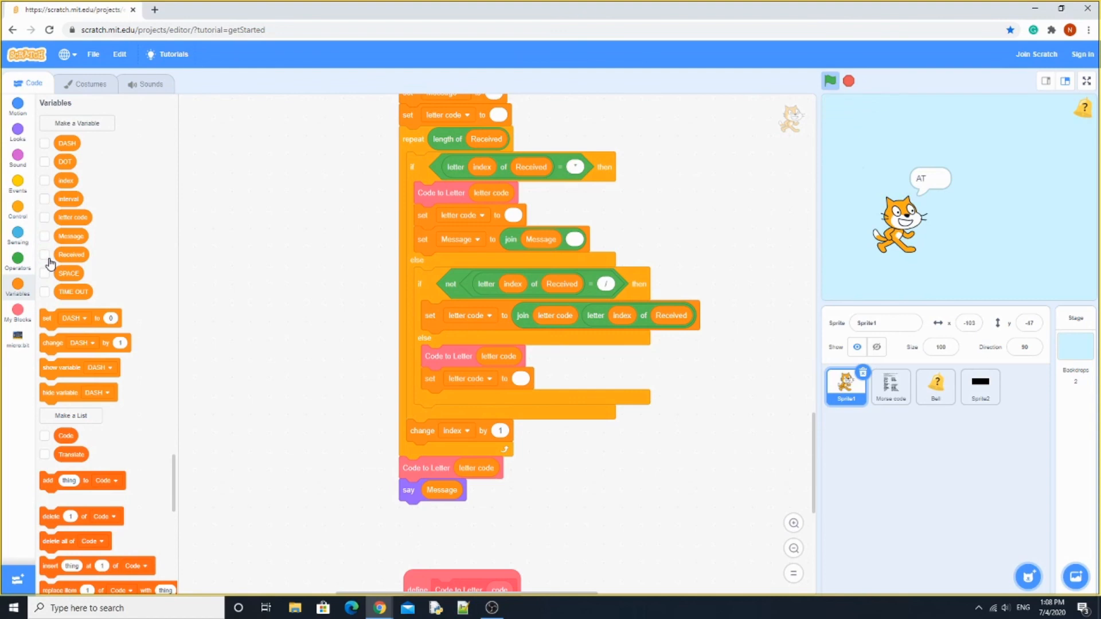
mouse_move(861, 97)
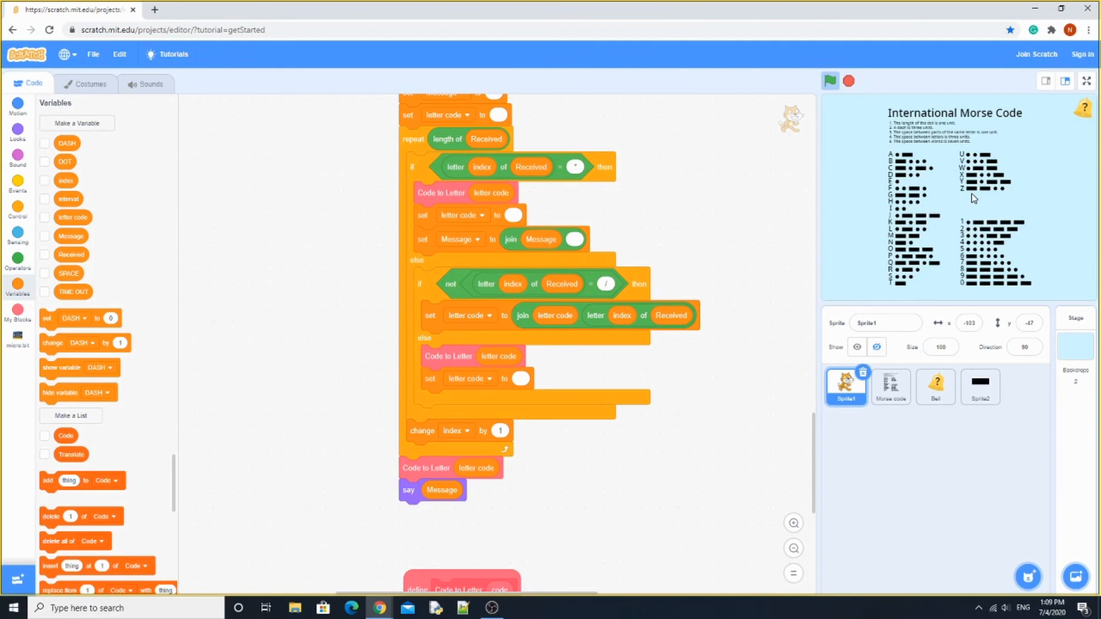
mouse_move(1044, 162)
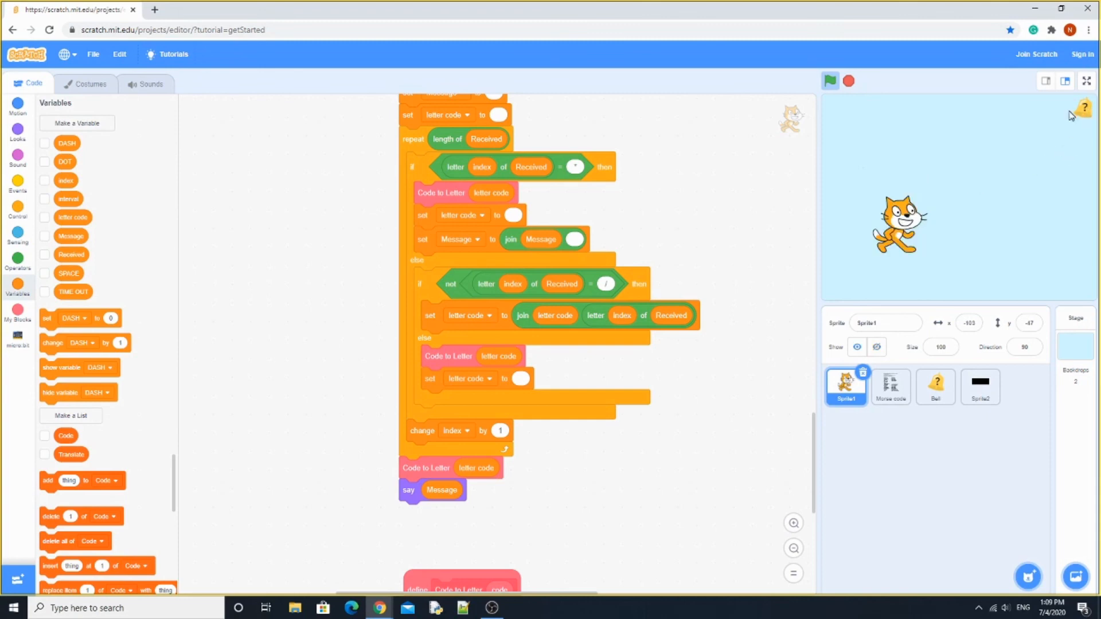
Step: Reset the stage and decode the tapped-out Morse message so the cat says 'HELLO'
click(830, 81)
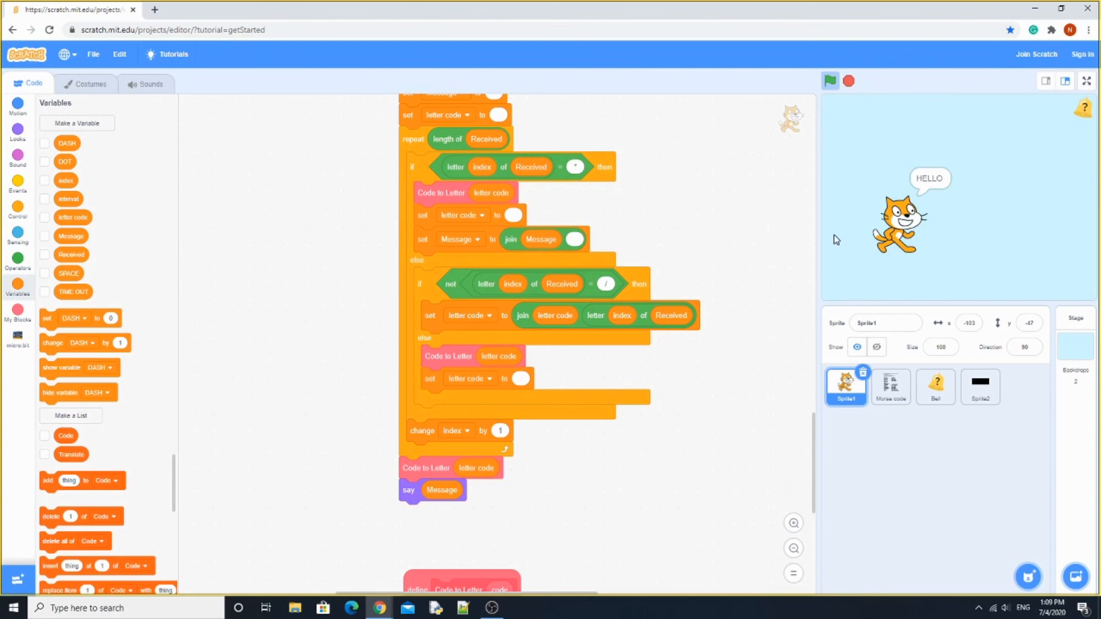
click(18, 340)
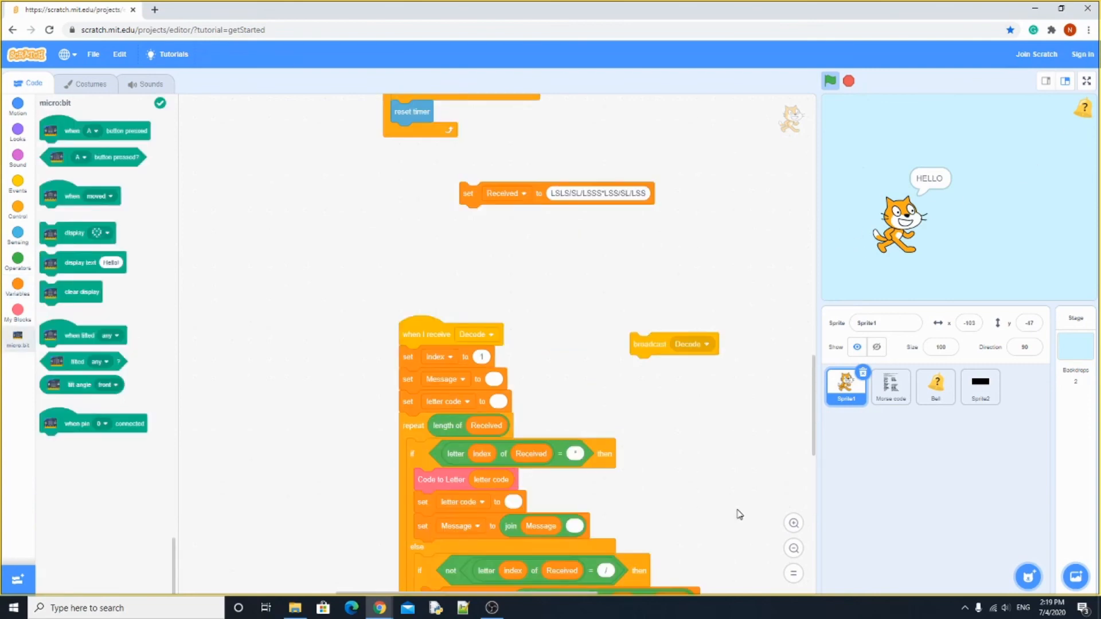